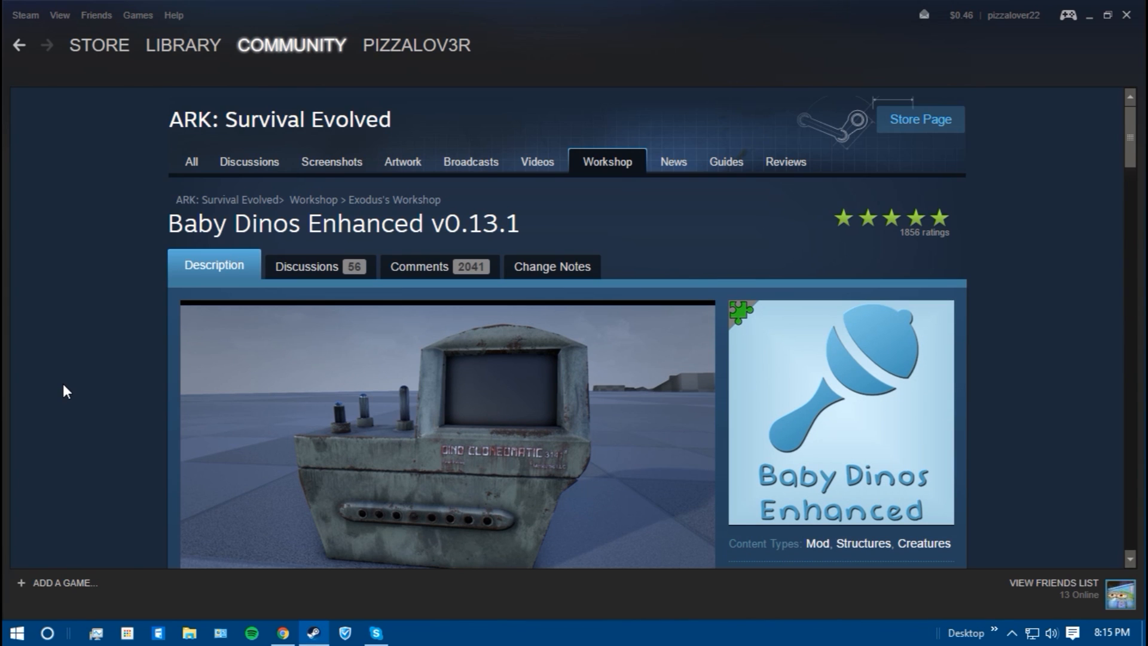
Return from Baby Dinos Enhanced to the ARK Workshop mods listing and browse the tiles.
scroll("down", 3)
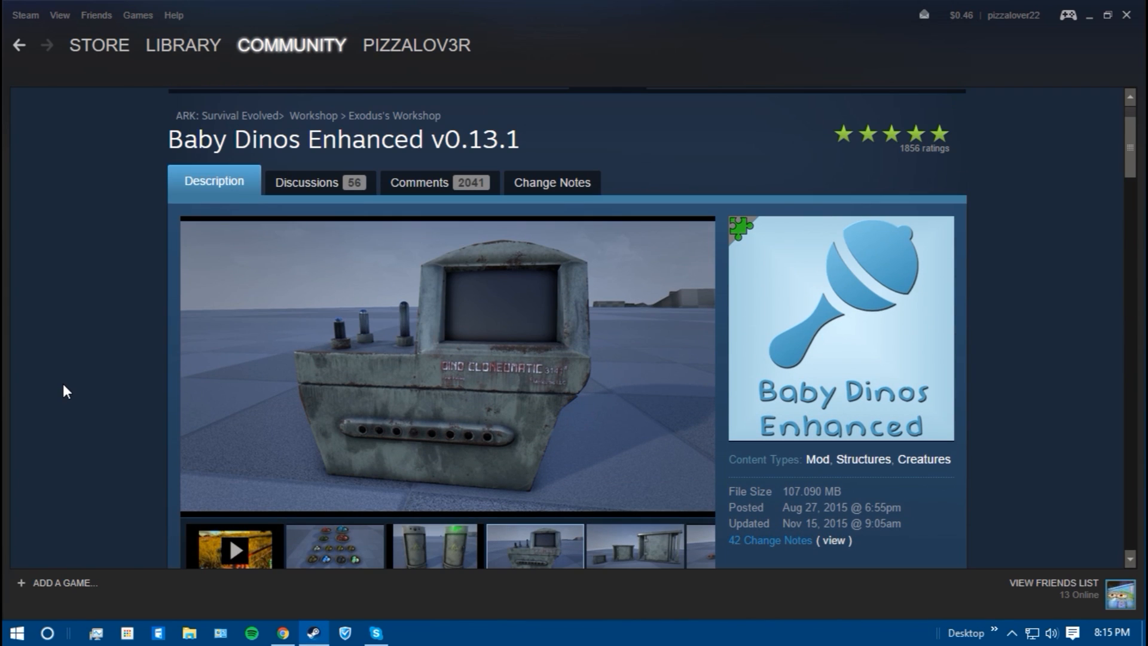
mouse_move(105, 313)
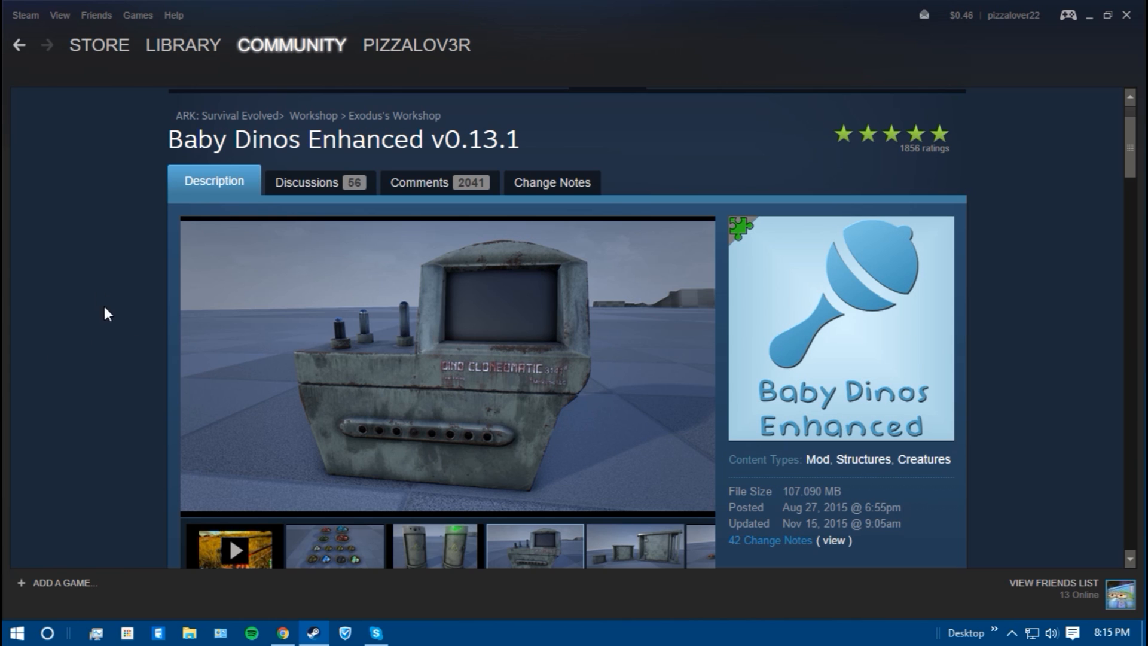
left_click(18, 45)
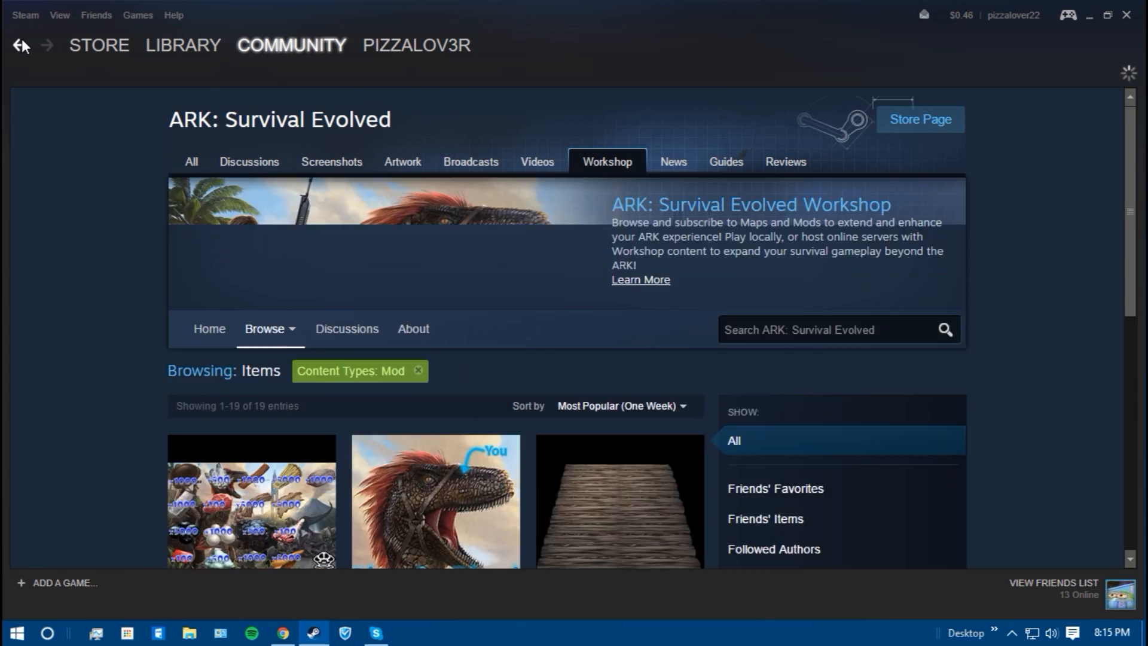
scroll("down", 3)
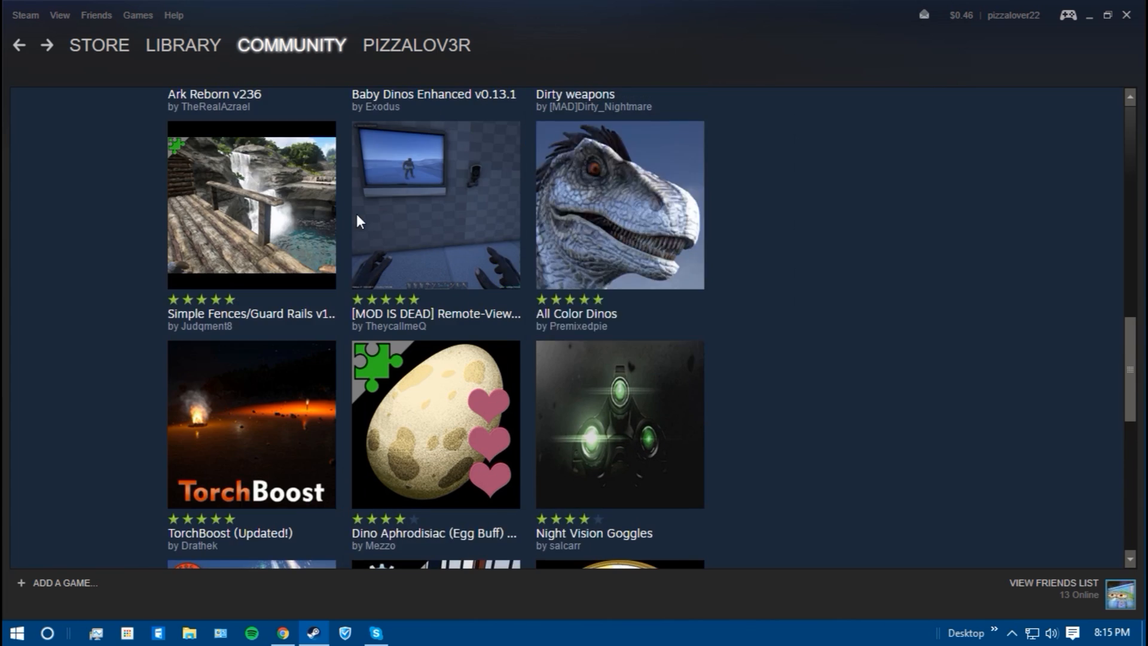
scroll("down", 3)
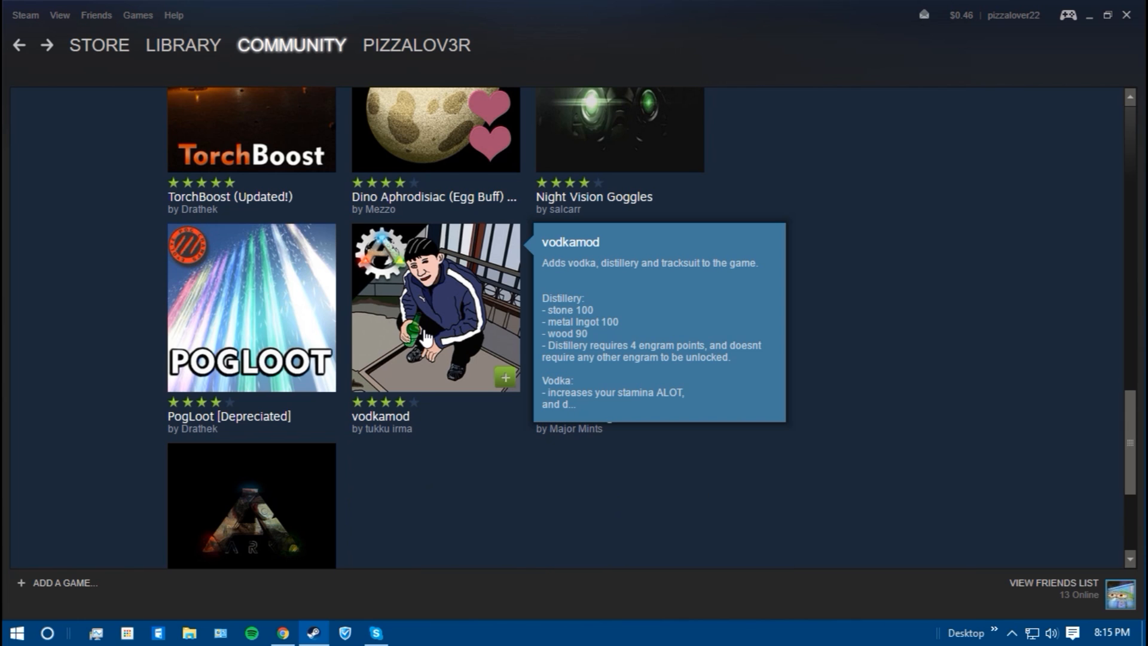
scroll("down", 3)
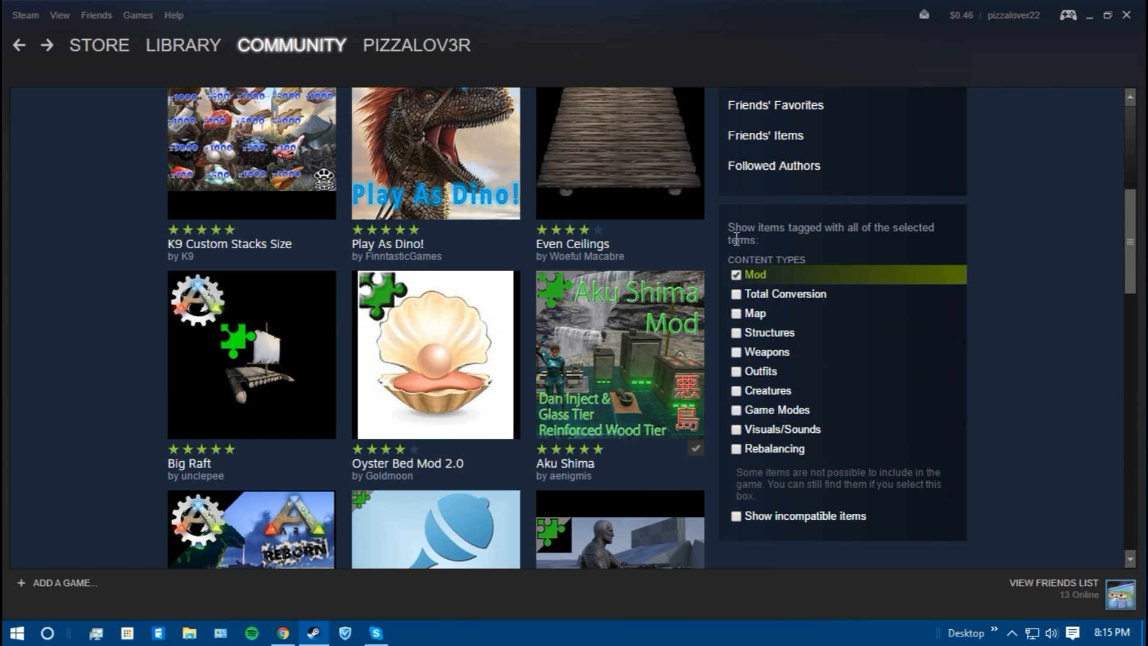
scroll("down", 3)
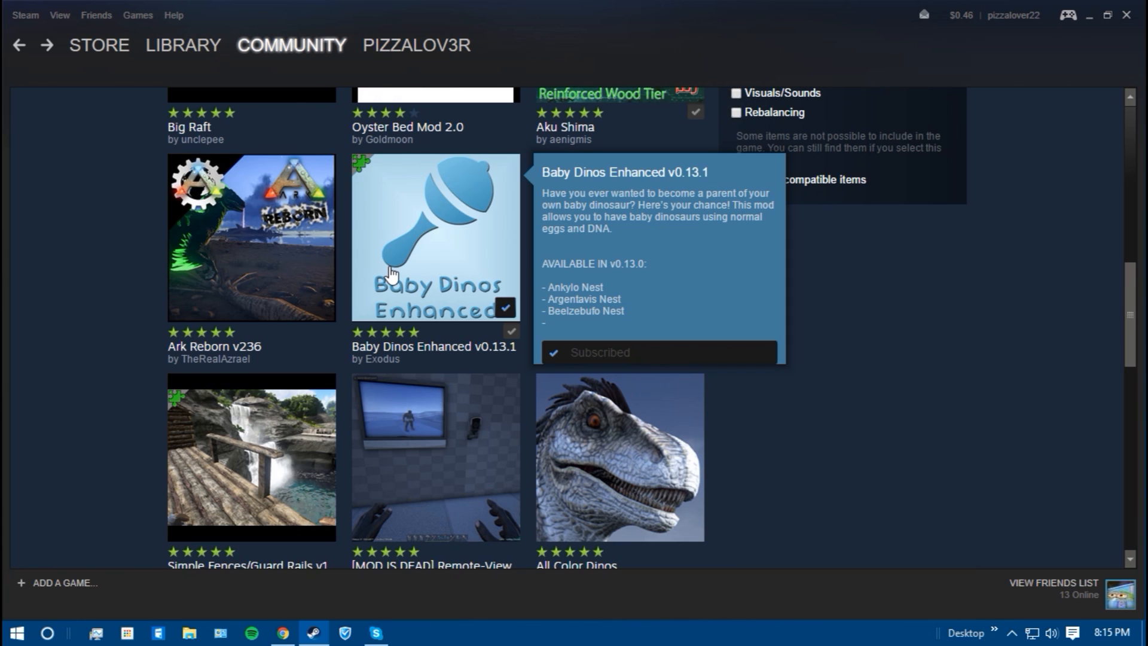
Open the Baby Dinos Enhanced v0.13.1 page and check that it shows Subscribed.
left_click(435, 238)
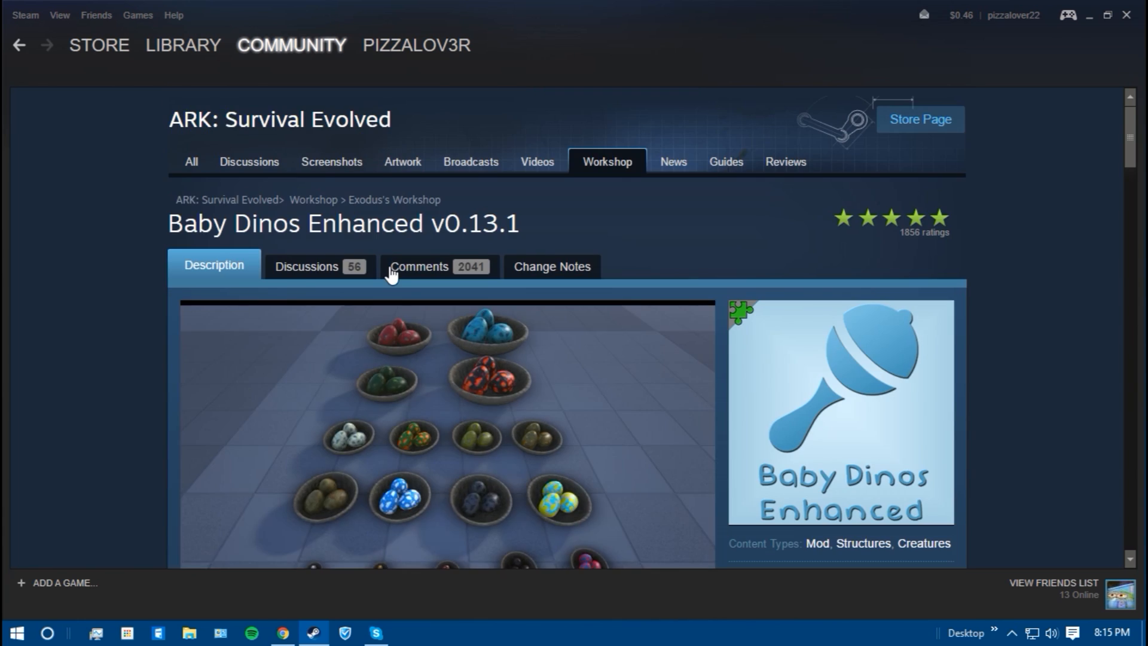
scroll("down", 3)
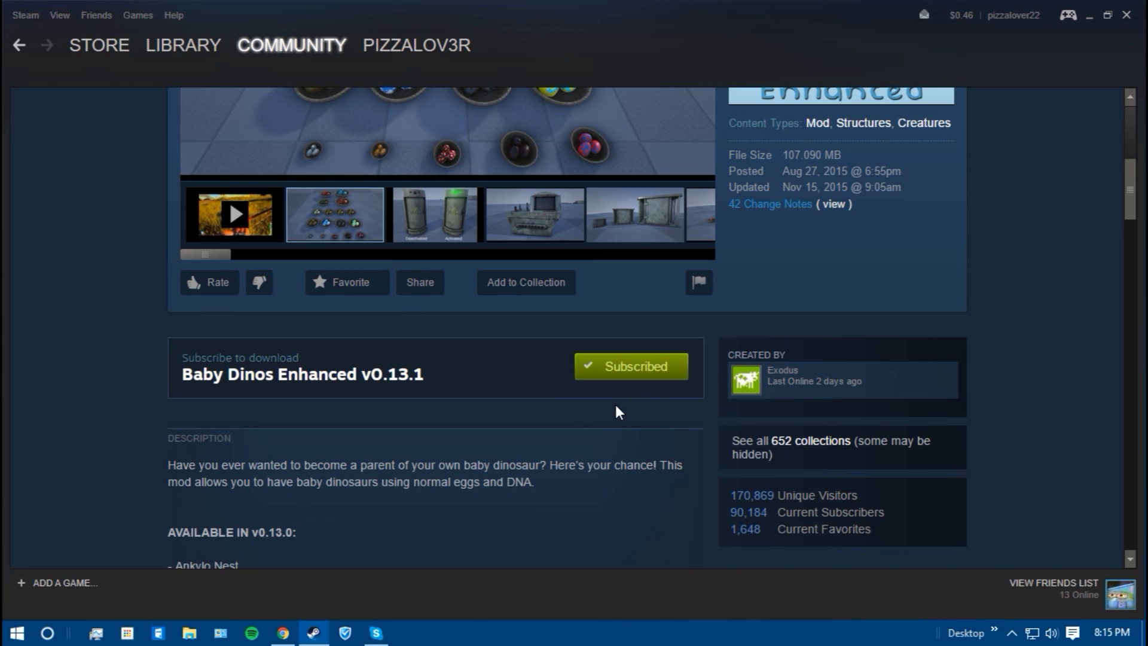
mouse_move(374, 382)
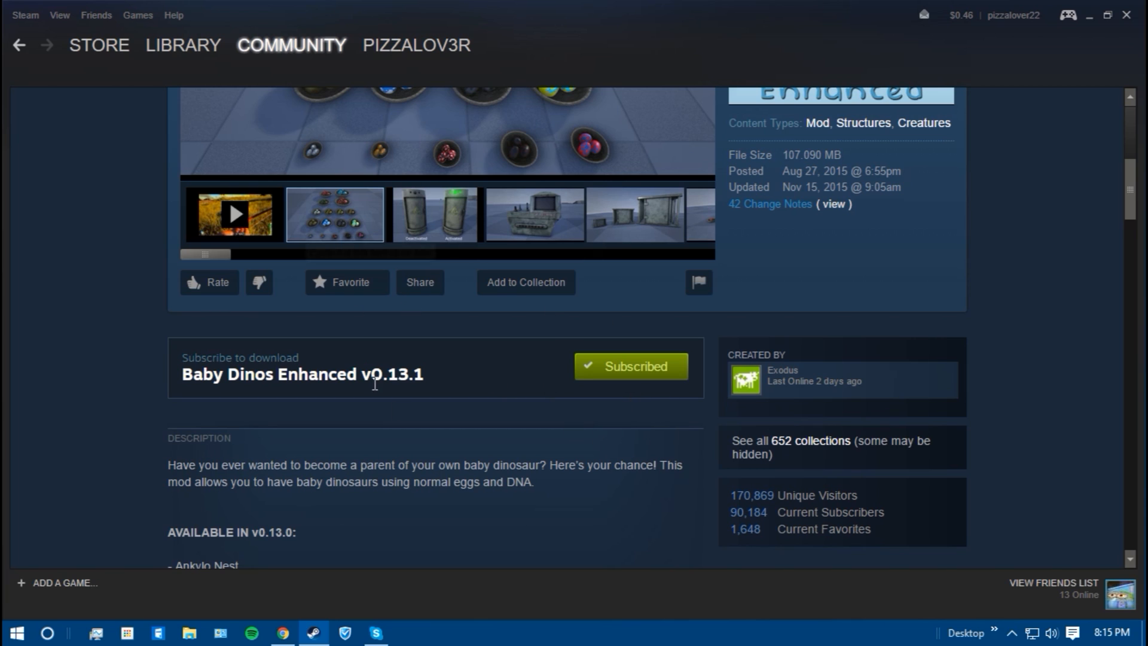
mouse_move(454, 461)
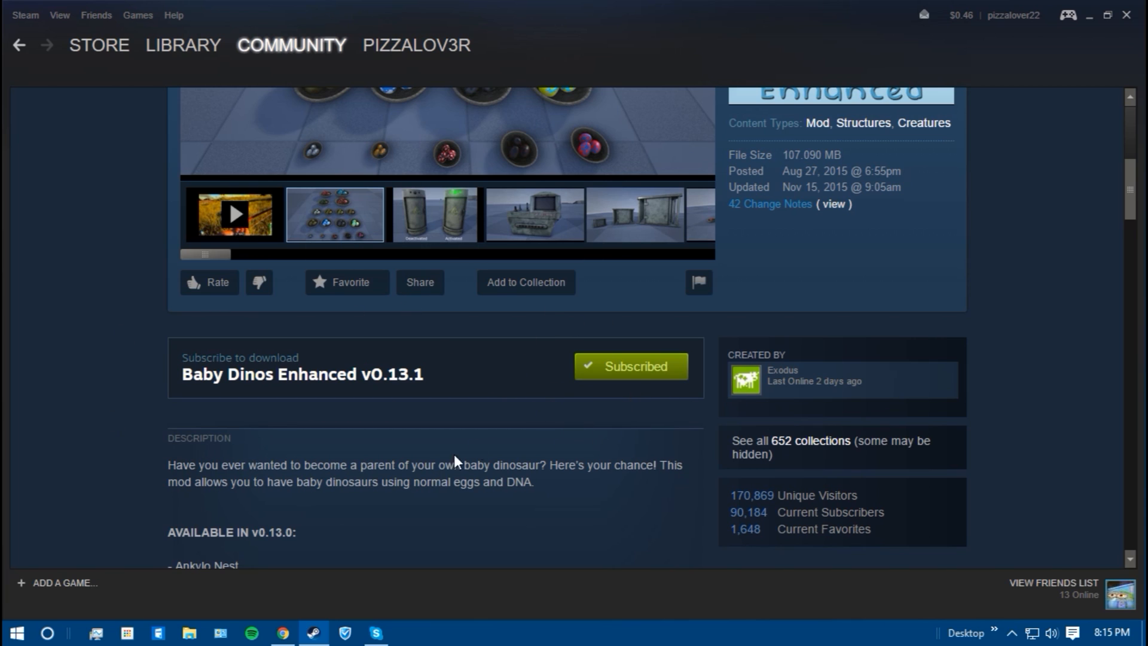
mouse_move(421, 396)
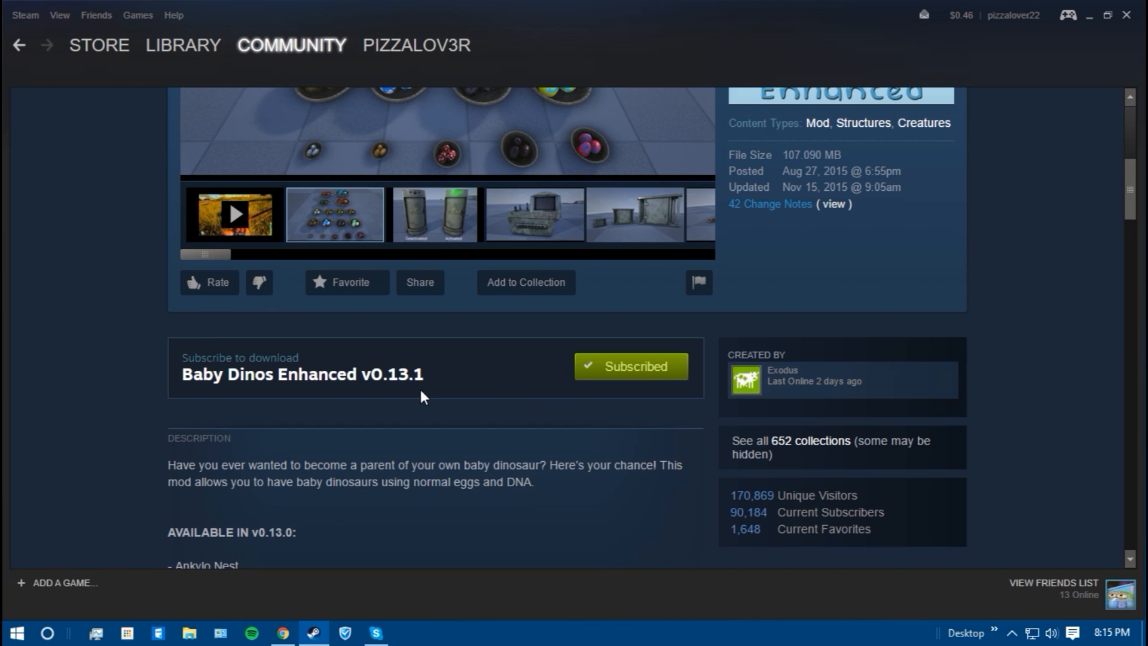
mouse_move(320, 425)
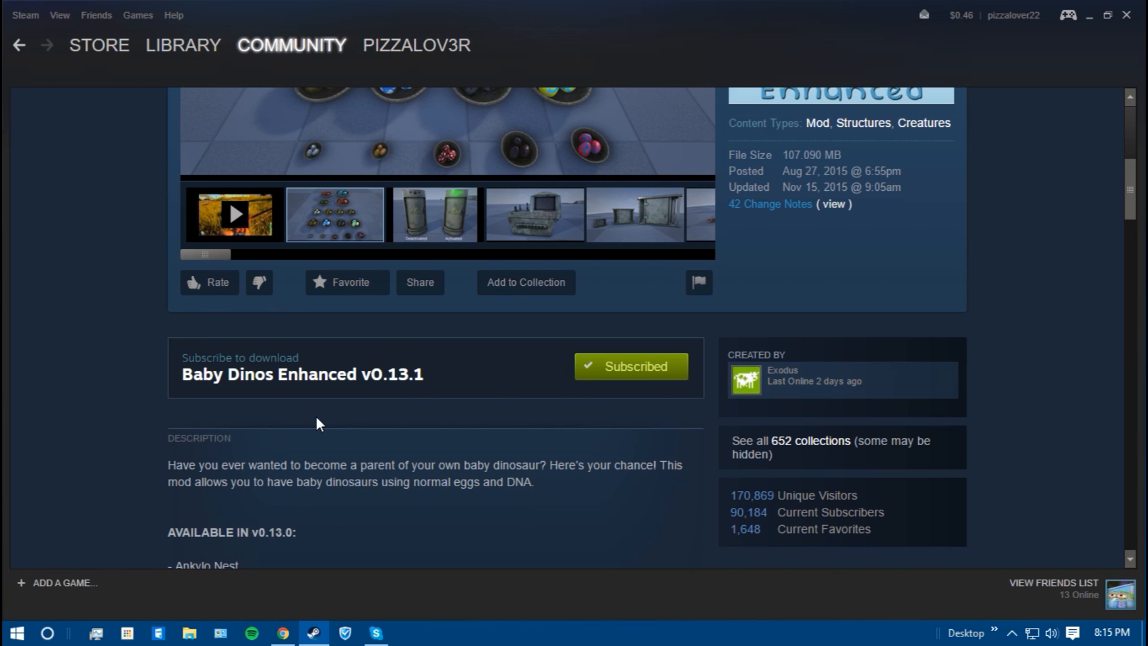
left_click(434, 214)
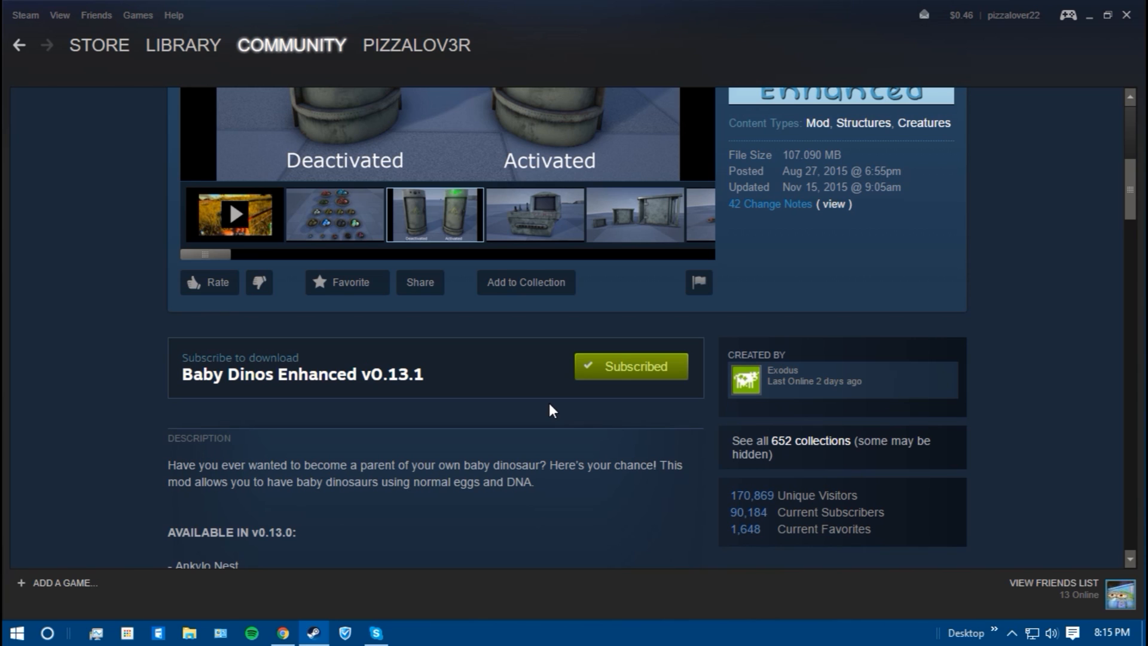
left_click(532, 214)
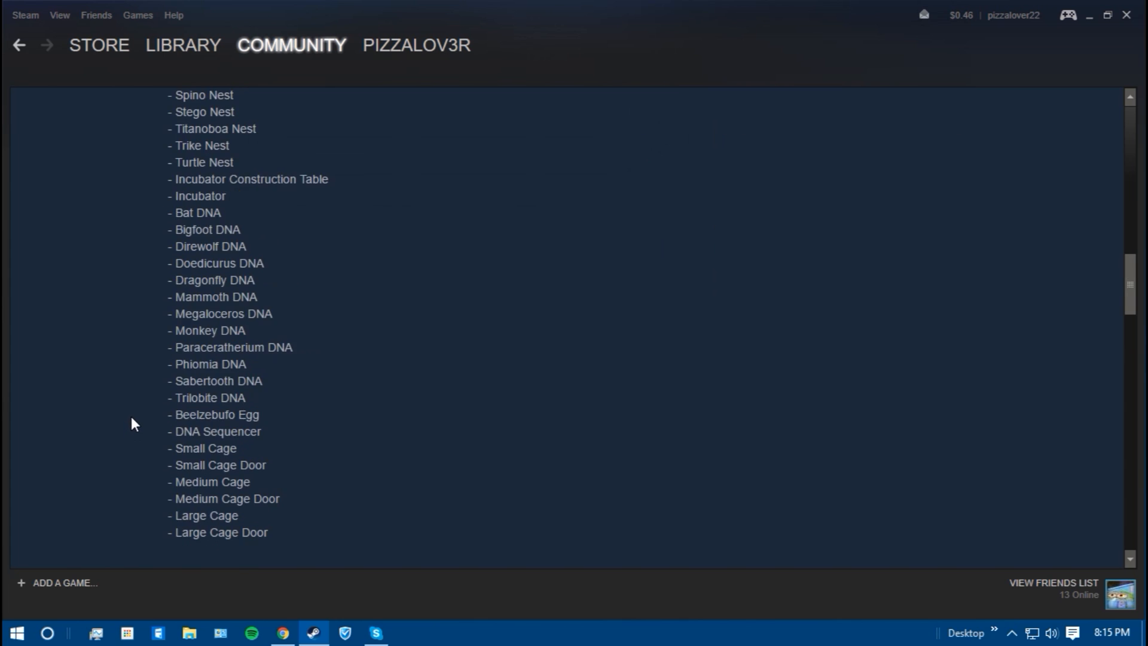
scroll("down", 3)
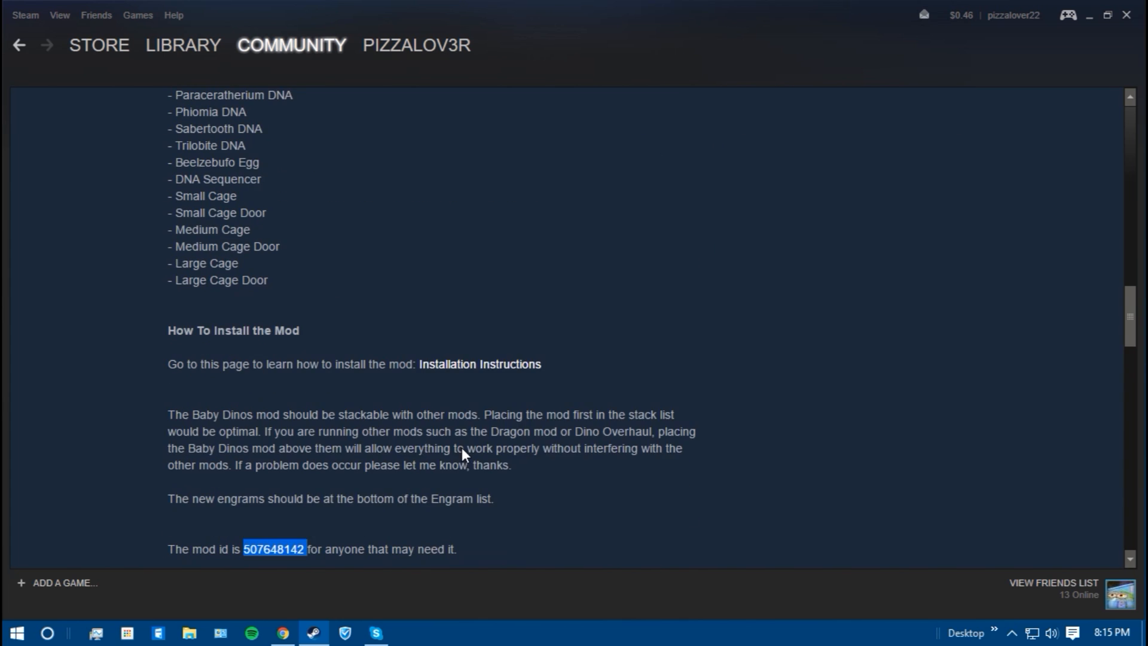
scroll("down", 3)
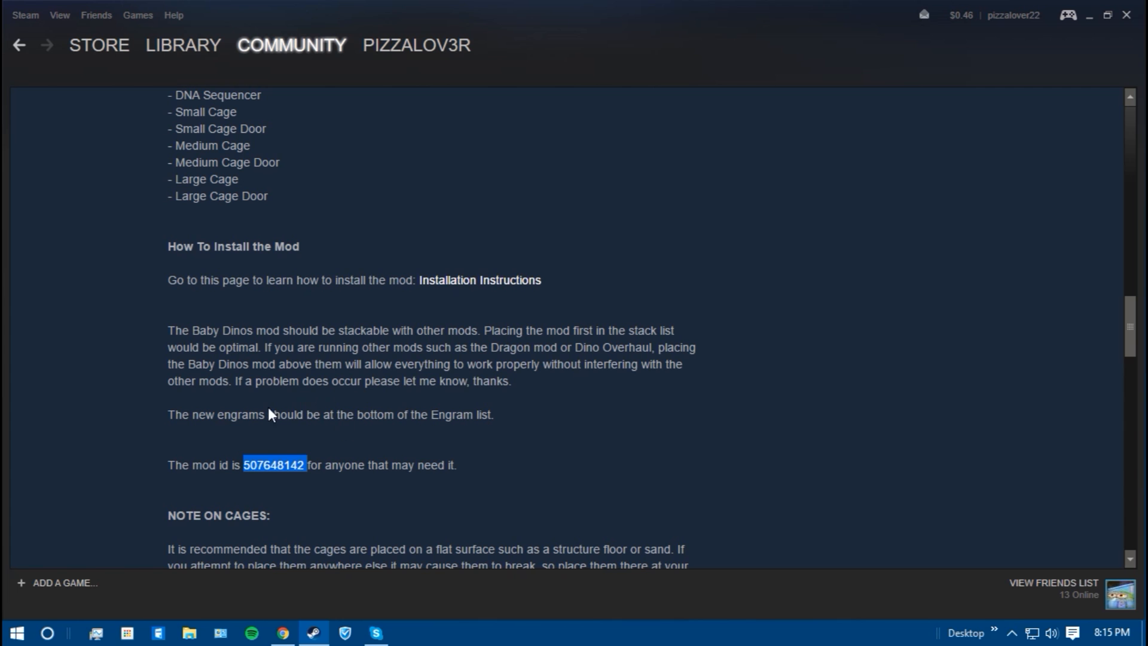
scroll("down", 3)
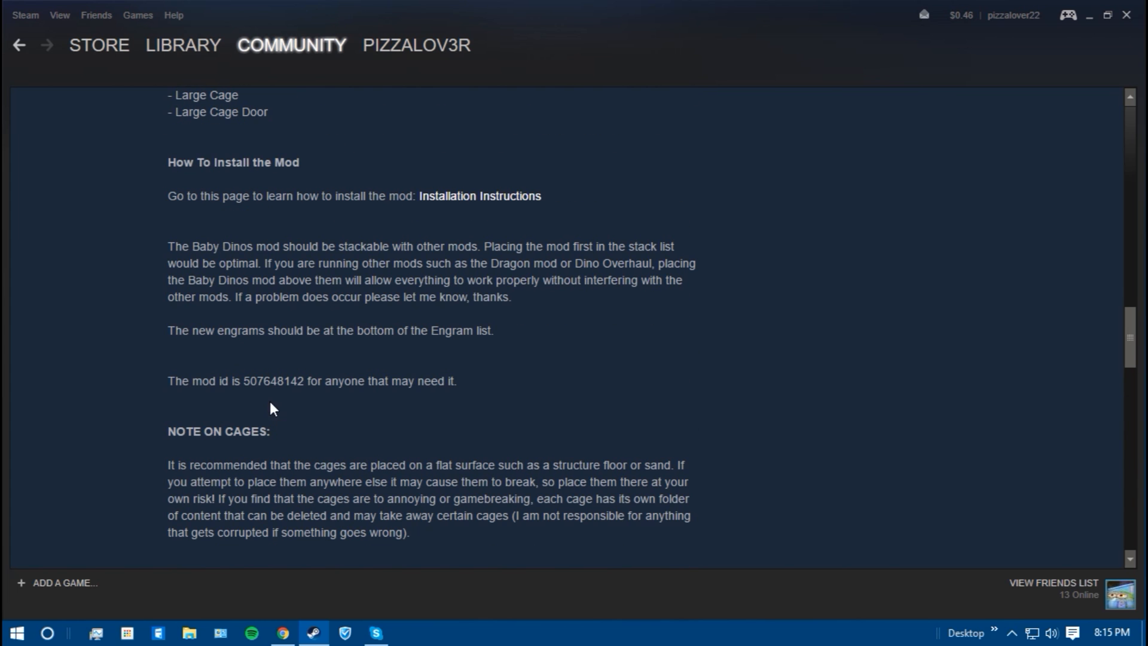
left_click_drag(244, 380, 462, 380)
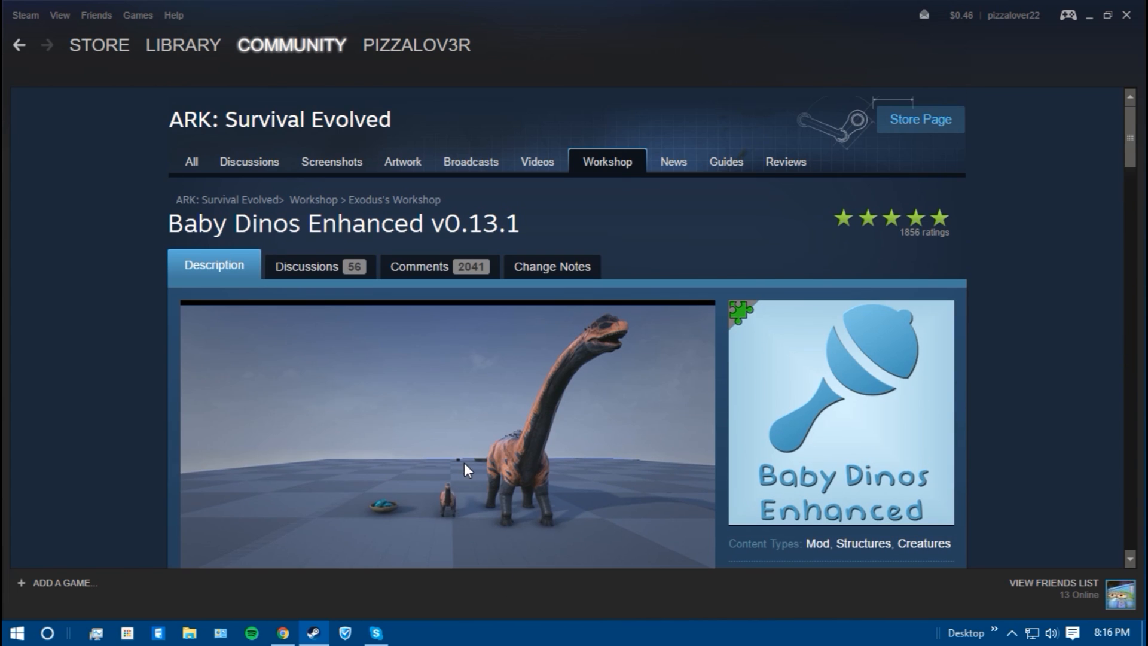
scroll("down", 3)
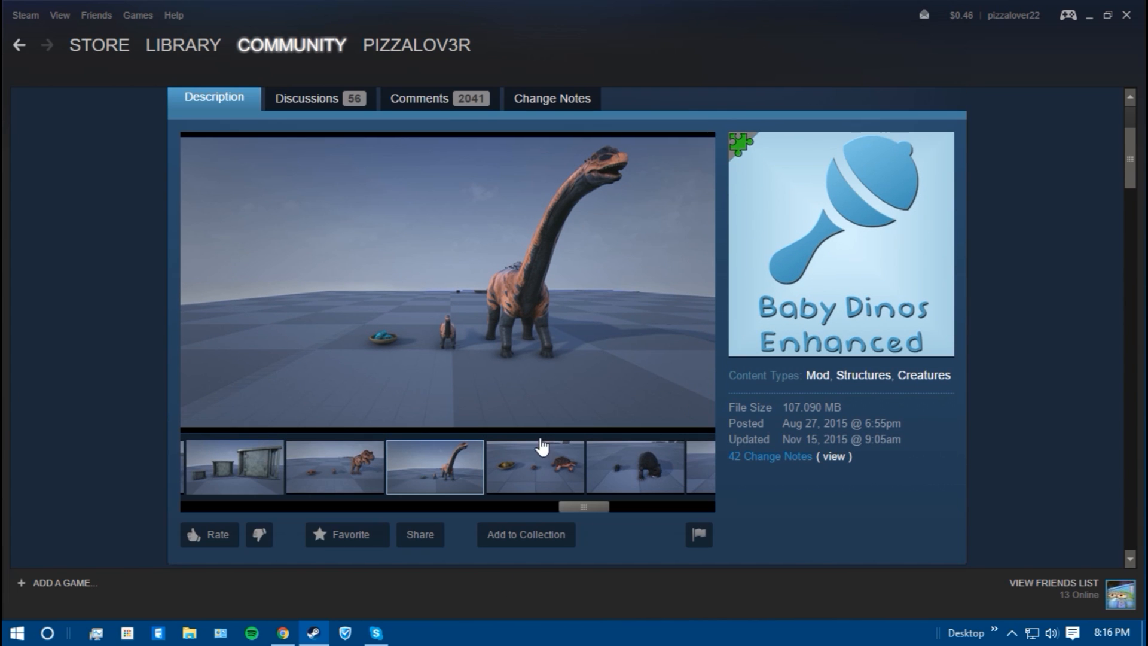
left_click(532, 467)
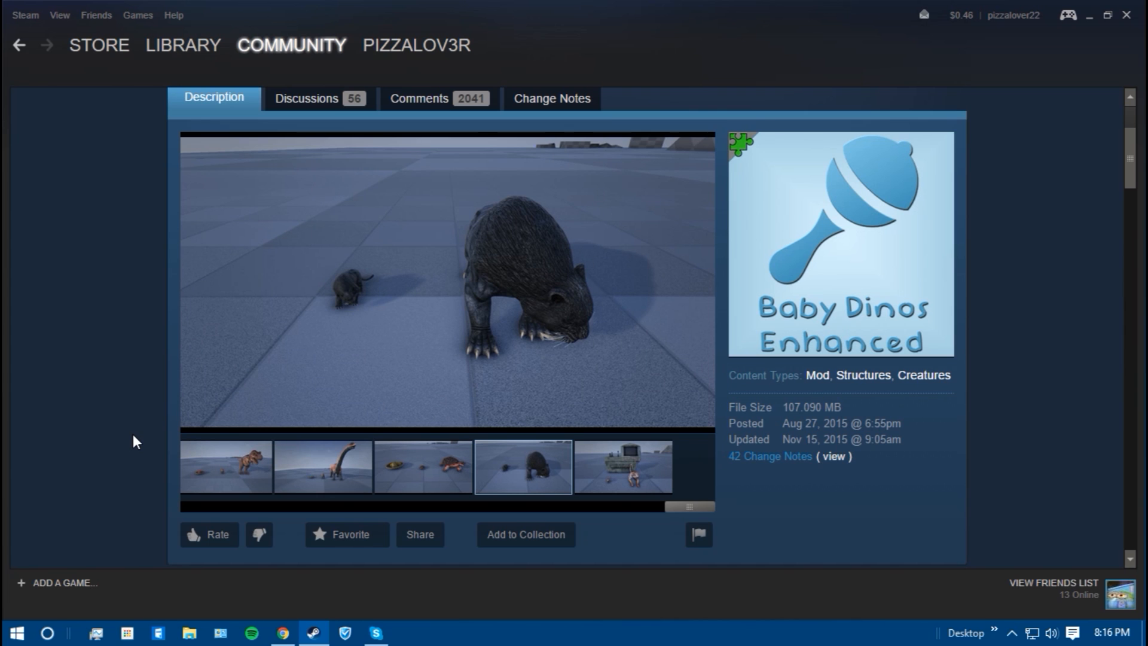
left_click(621, 466)
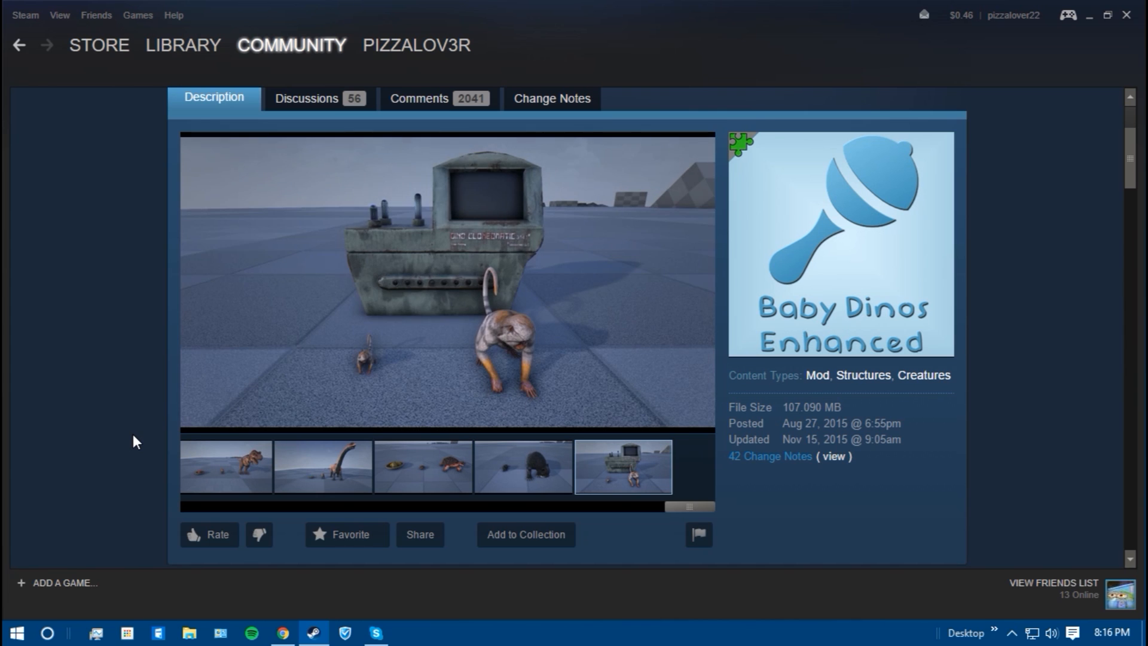
scroll("down", 3)
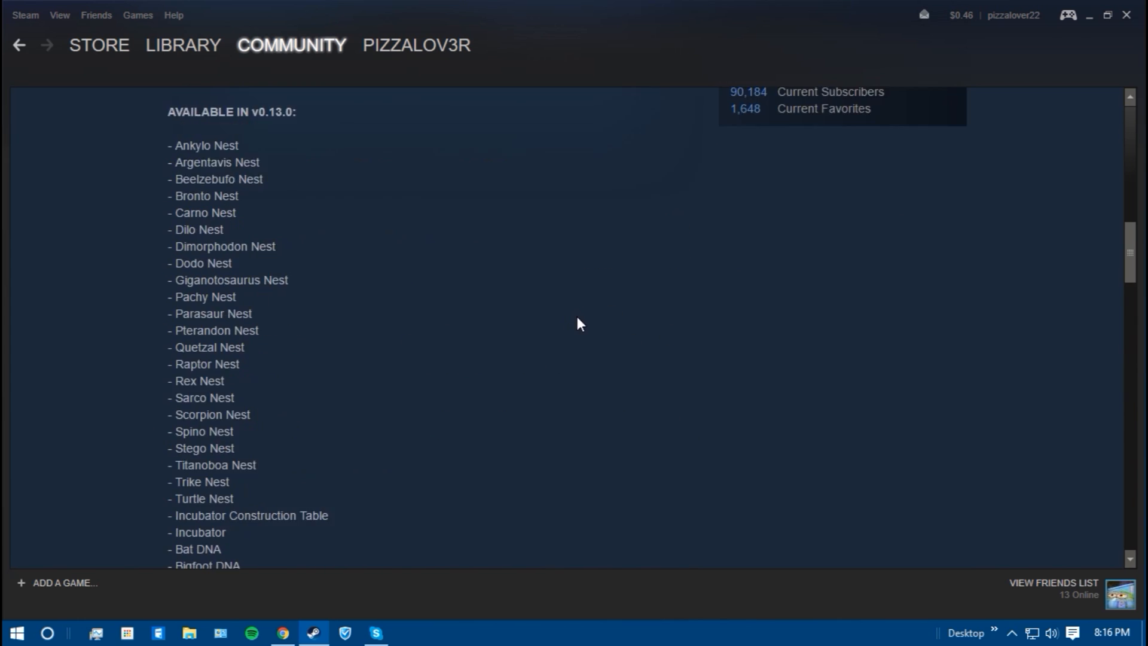
Select and copy mod id 507648142 from the Baby Dinos Enhanced description.
scroll("down", 3)
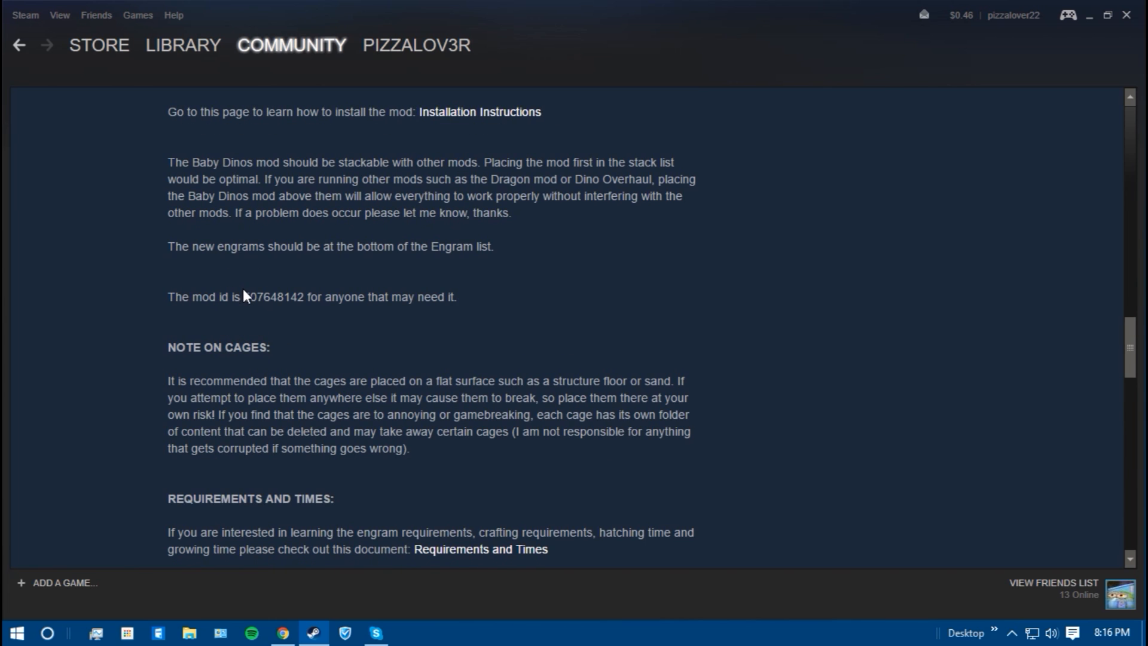
double_click(273, 296)
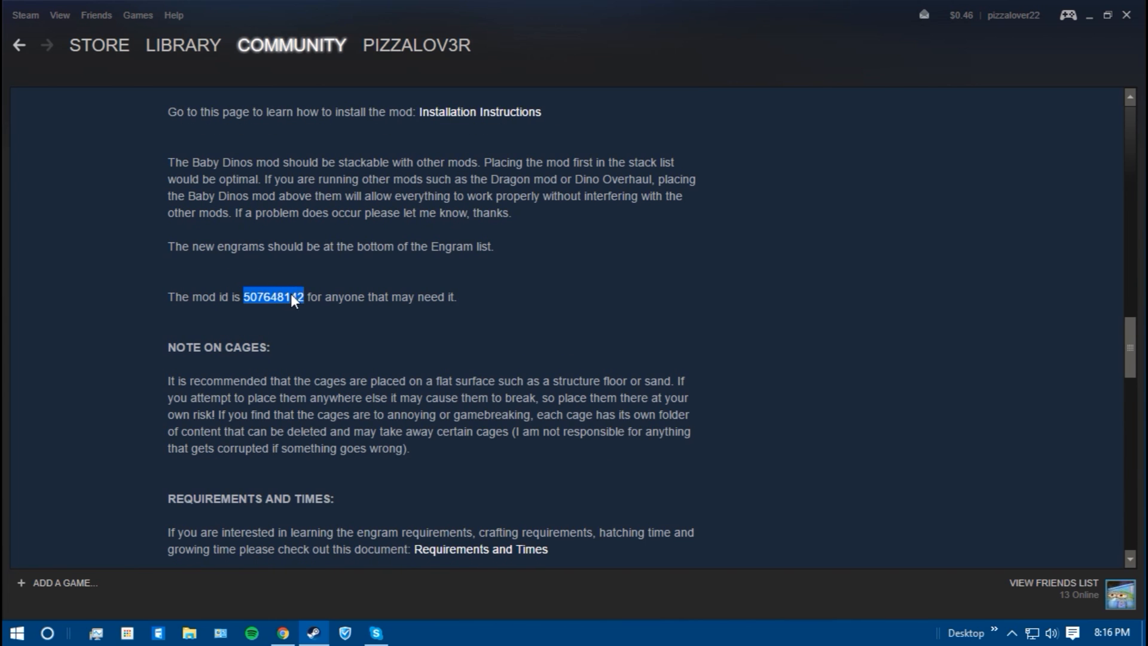
right_click(292, 300)
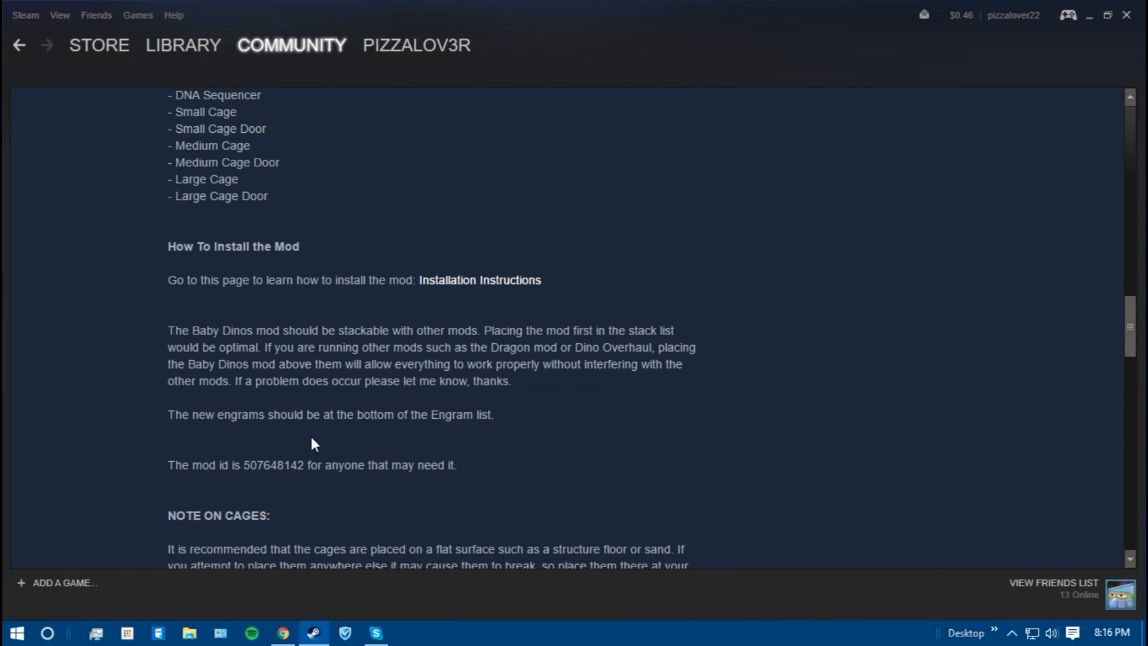
mouse_move(290, 485)
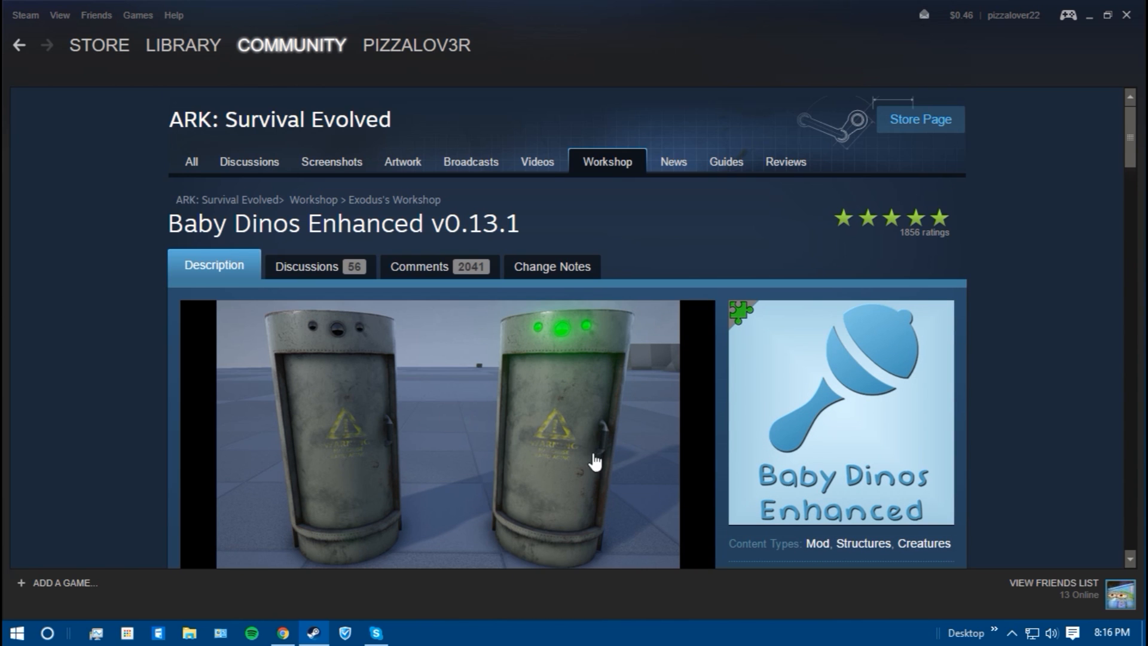
mouse_move(502, 523)
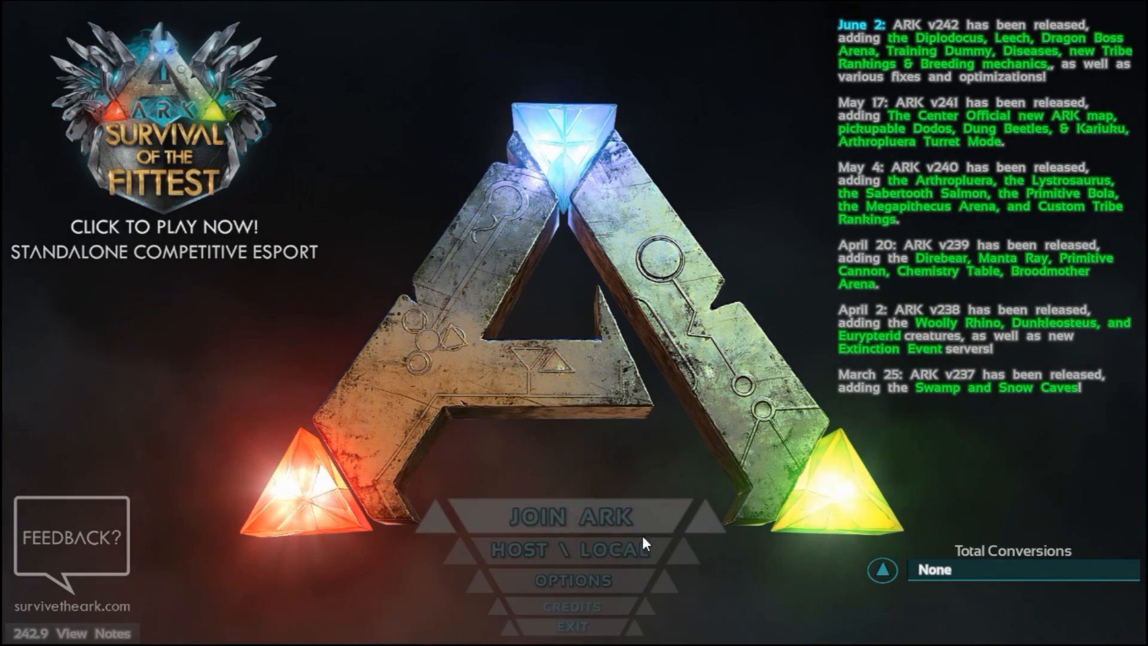
Choose HOST \ LOCAL from the ARK main menu.
left_click(574, 548)
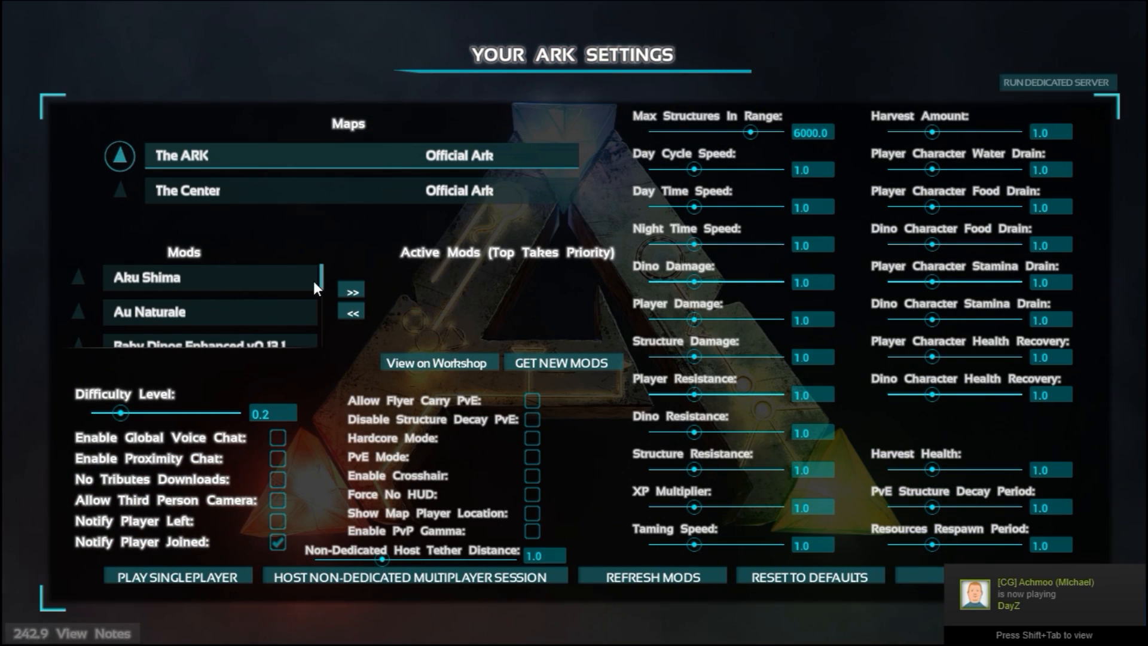
Select Aku Shima under Mods to move it into Active Mods.
left_click(351, 291)
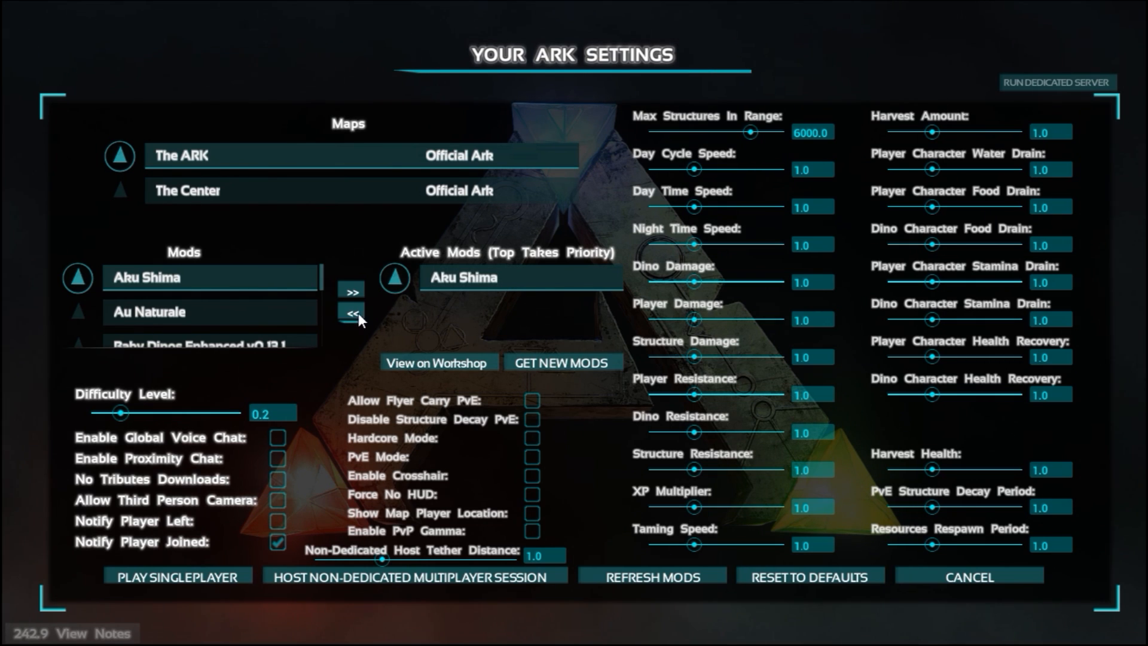
mouse_move(380, 336)
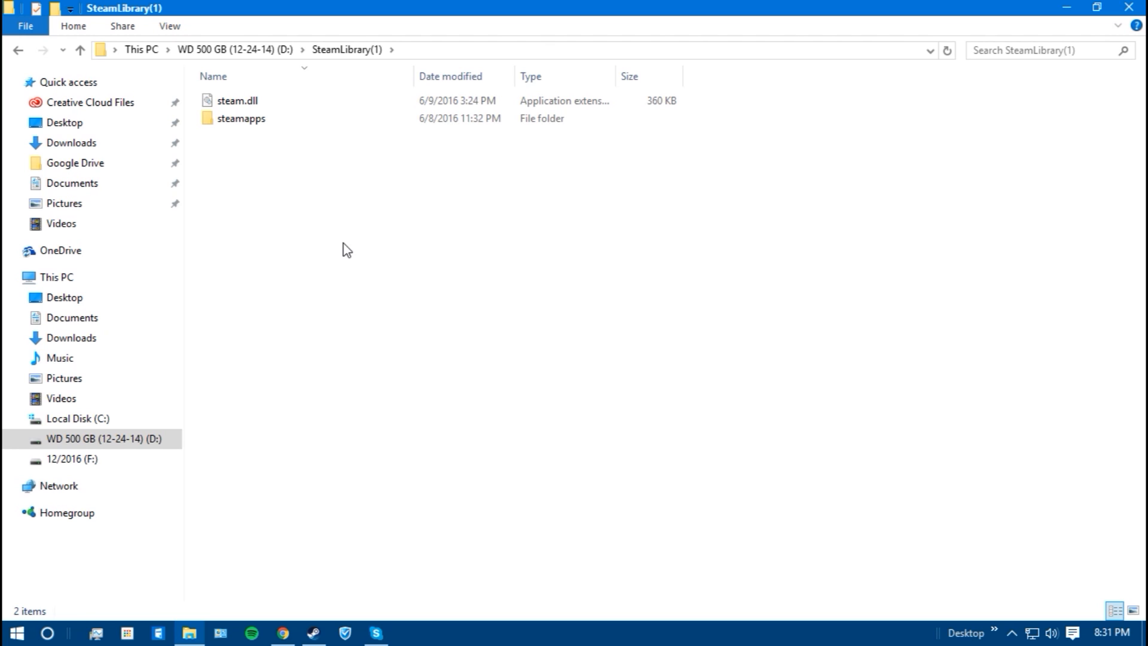
Navigate from SteamLibrary(1) through steamapps and ARK into ShooterGame's Content Mods folder.
left_click(241, 118)
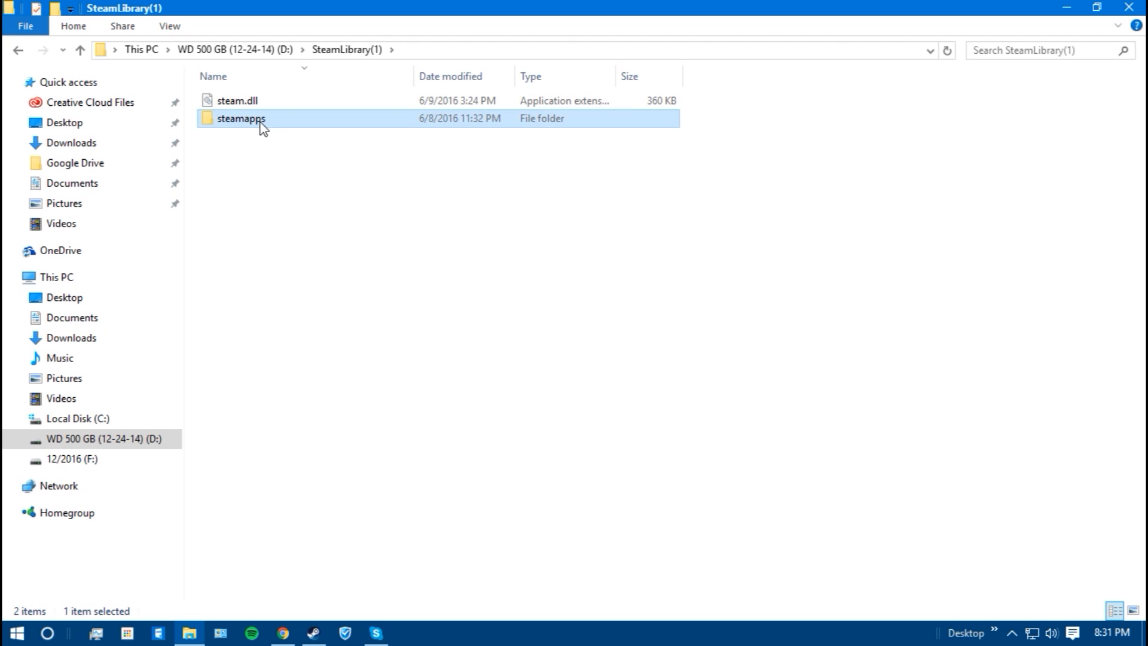
double_click(241, 117)
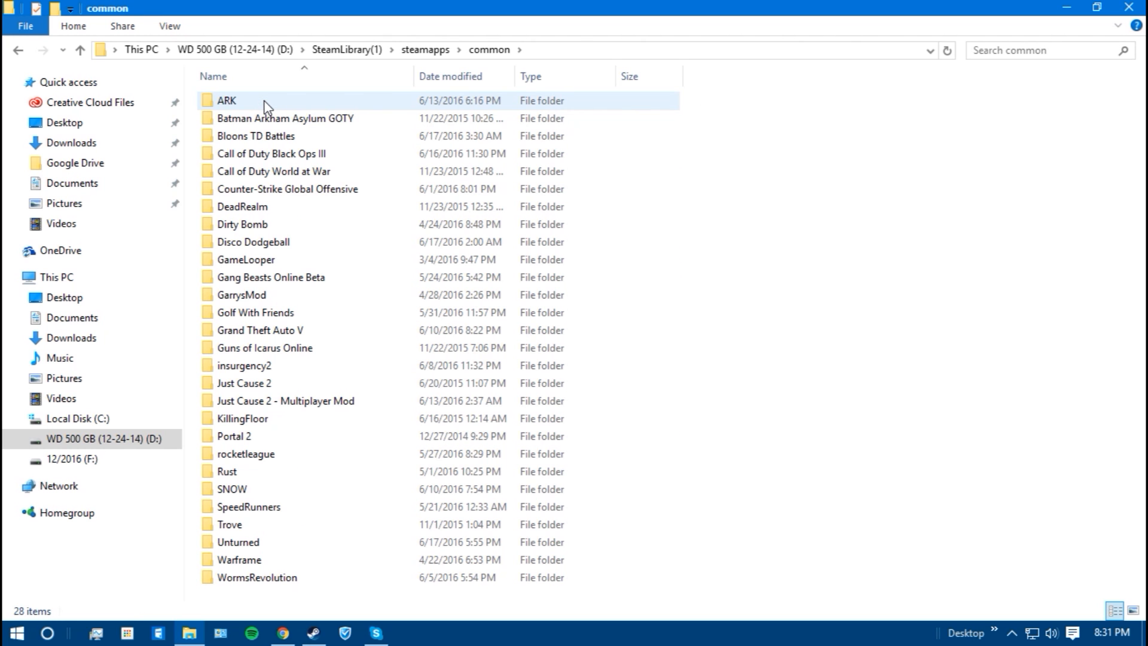
double_click(227, 100)
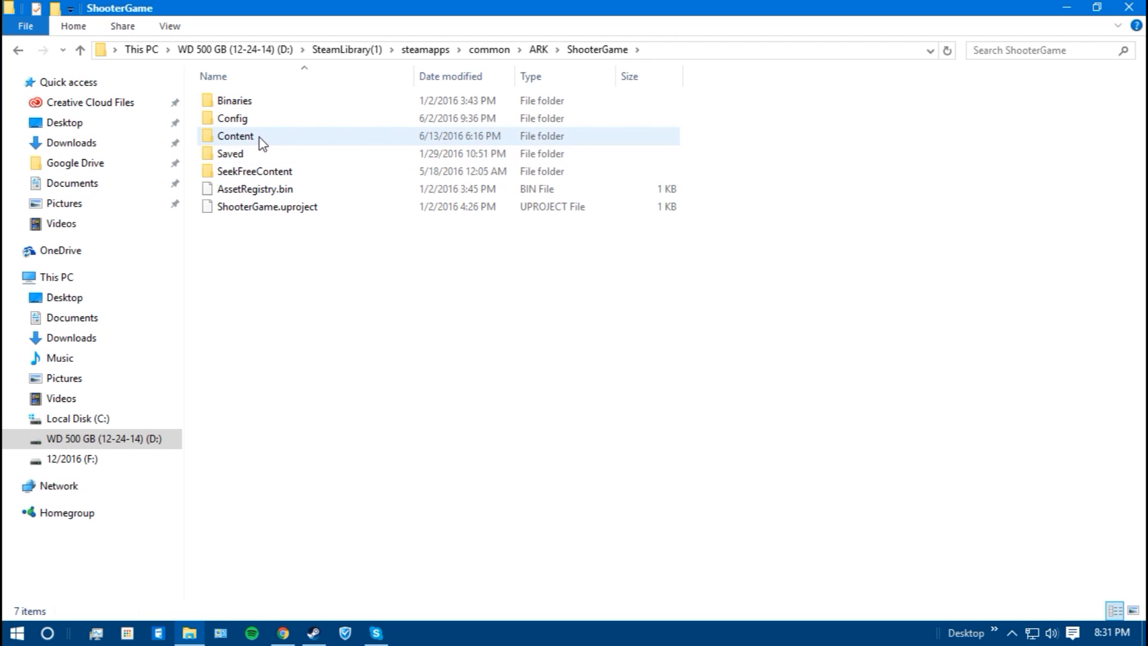
double_click(234, 136)
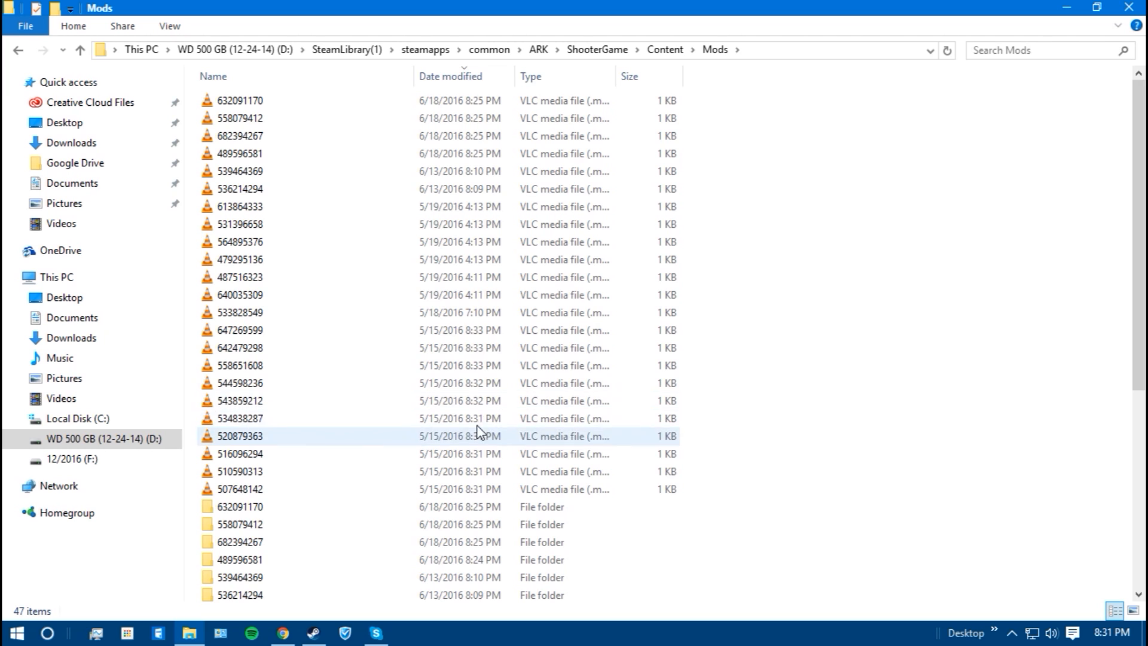
Check mod folder 632091170's contents, then return to the WD 500 GB (D:) root.
scroll("down", 3)
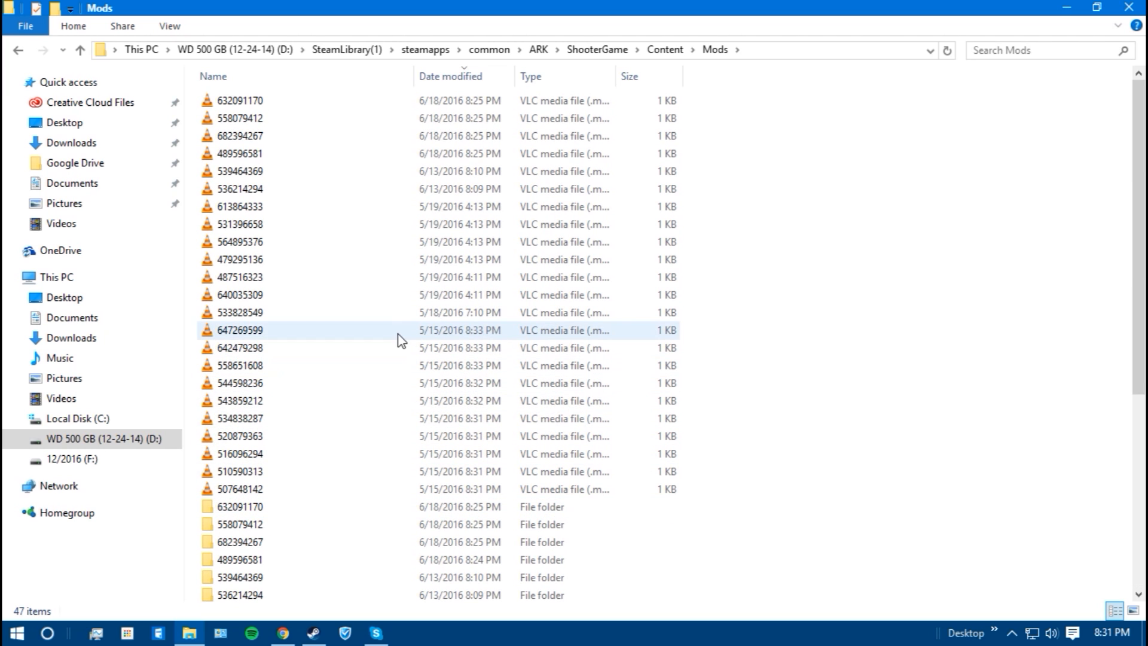
scroll("down", 3)
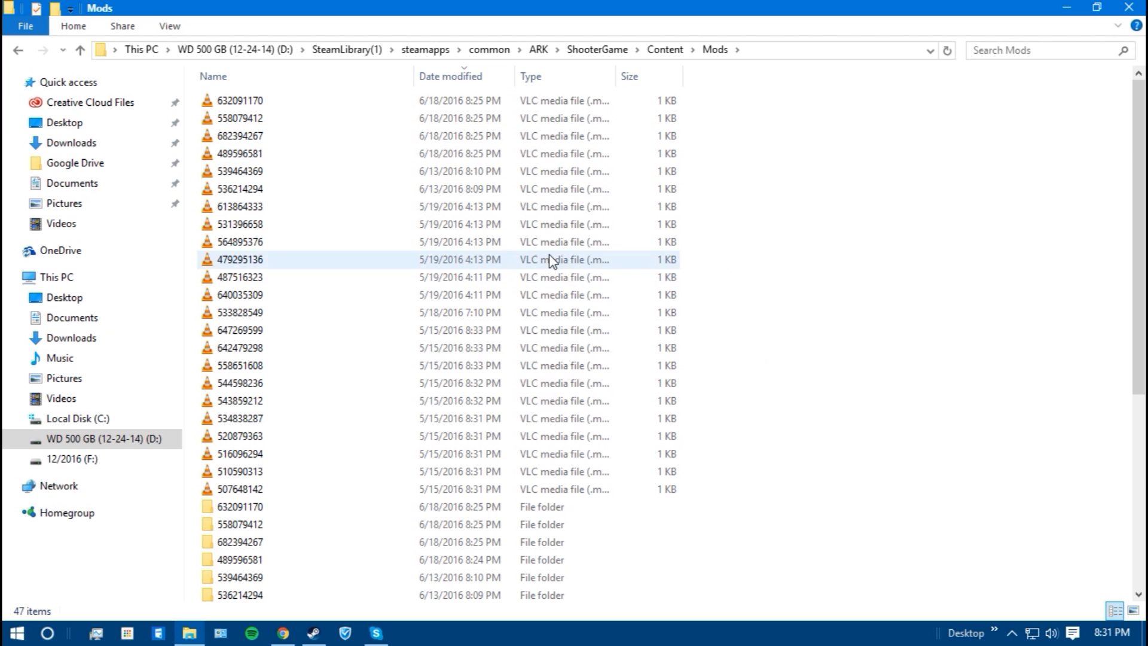
scroll("down", 3)
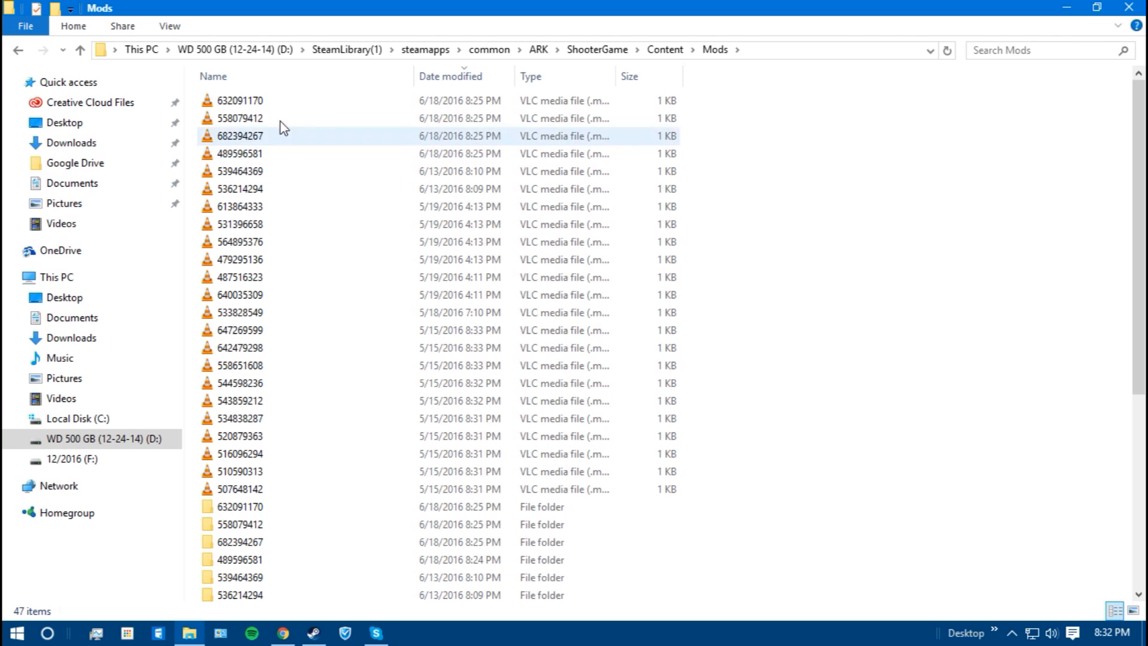
mouse_move(238, 100)
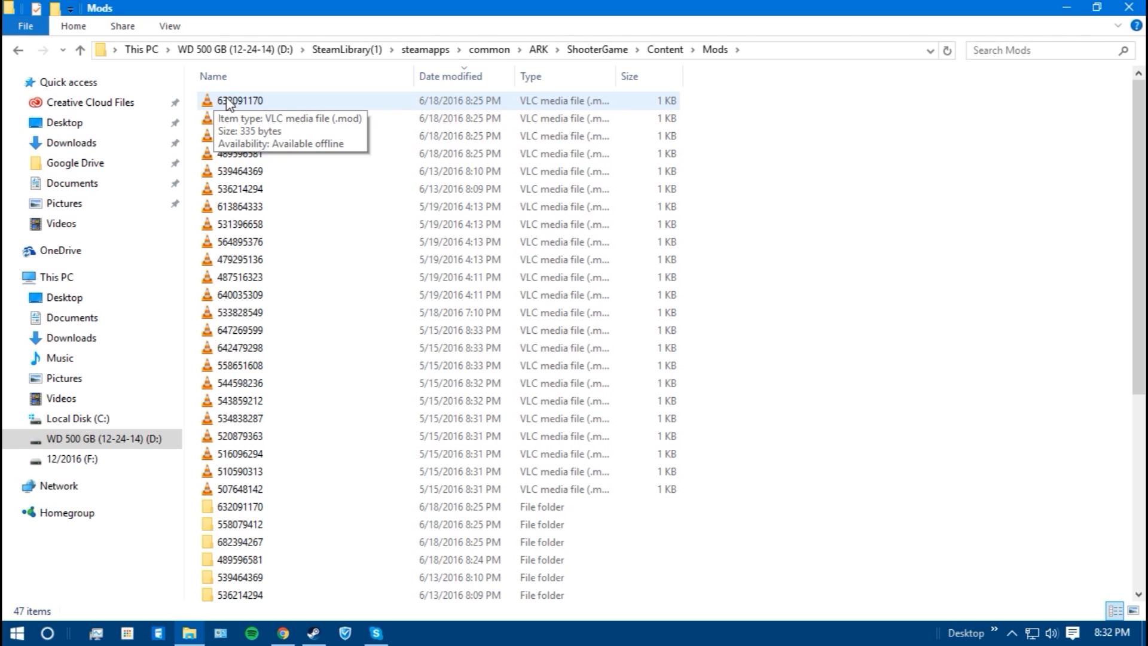
mouse_move(243, 108)
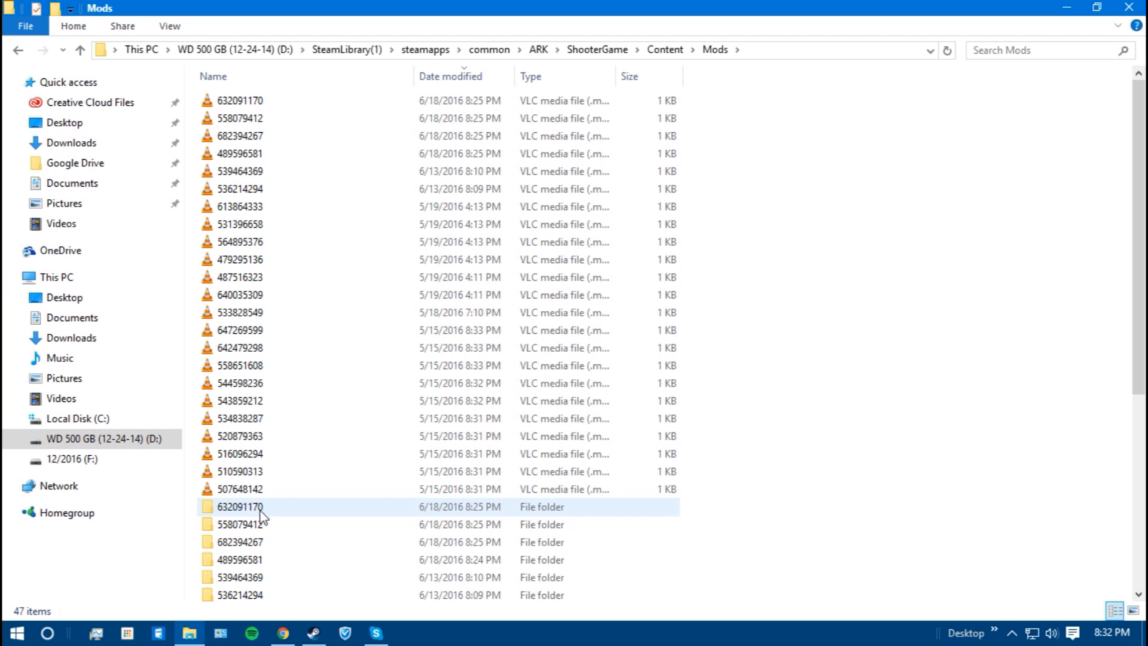
double_click(239, 506)
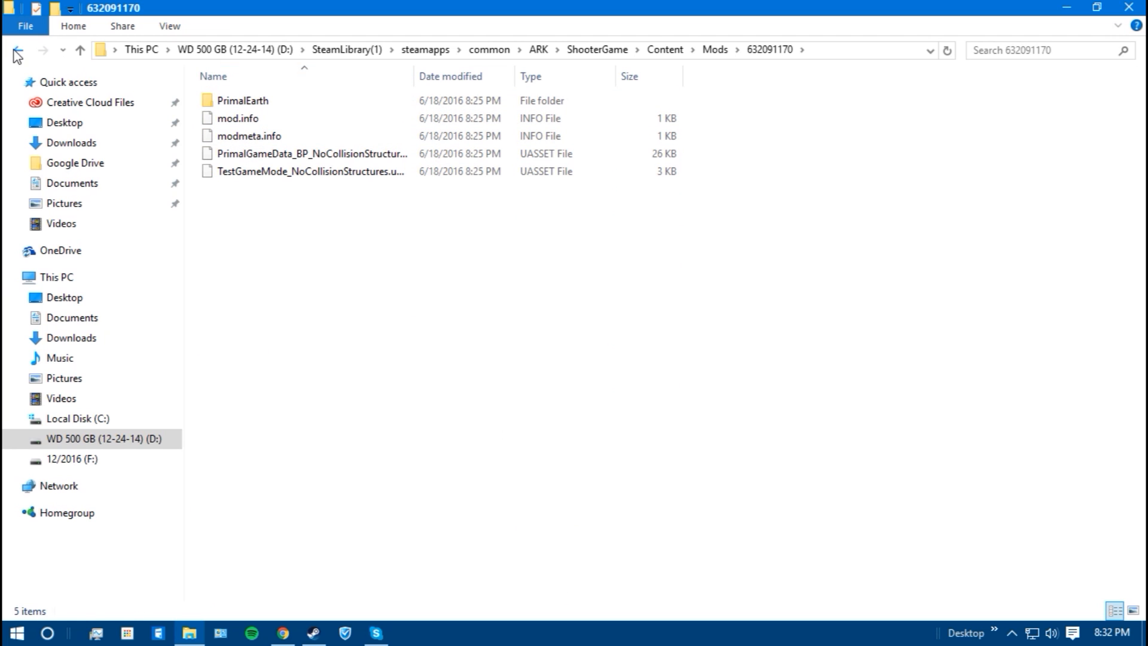
left_click(17, 50)
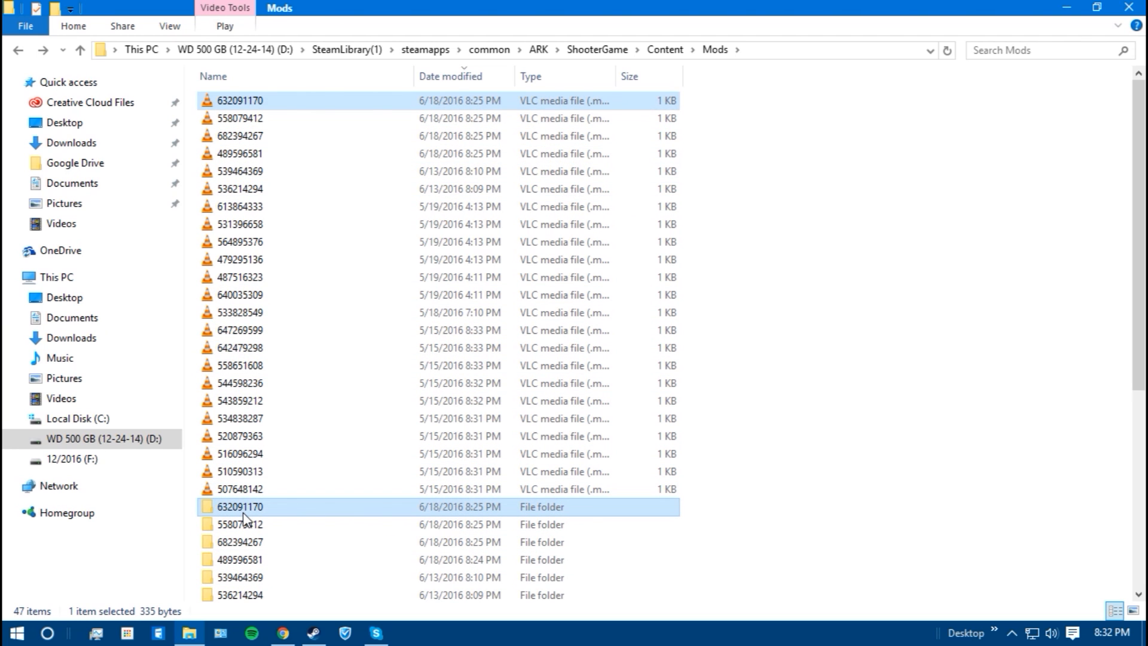
left_click(239, 418)
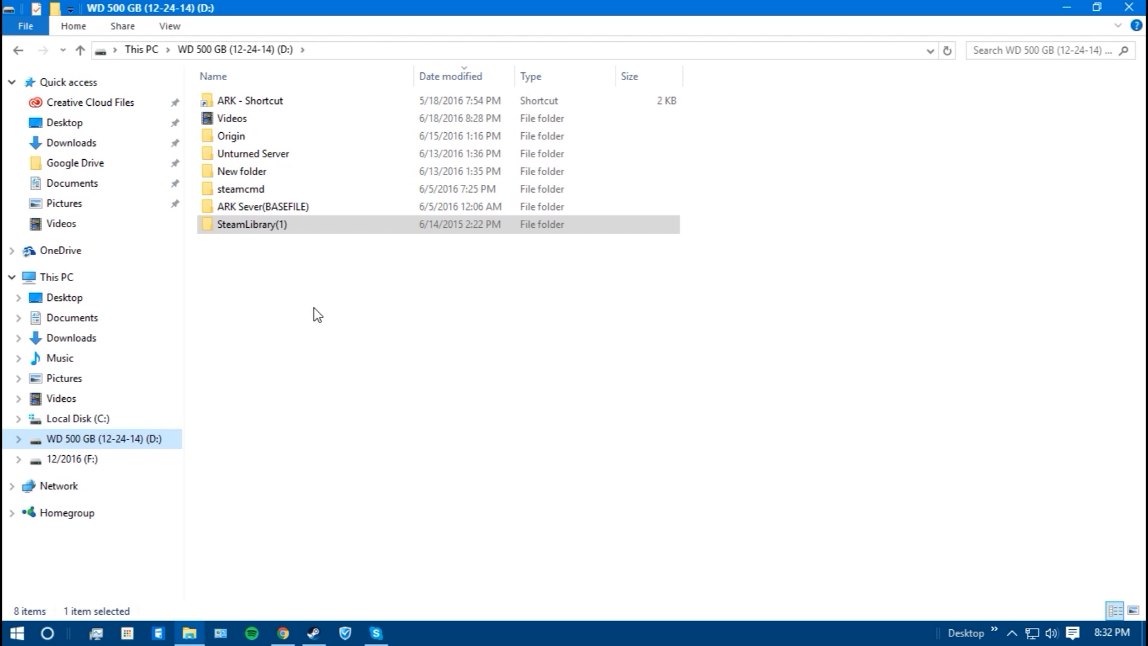
Navigate into ARK Sever(BASEFILE) ShooterGame Content Mods, listing its 47 mod entries.
left_click(264, 207)
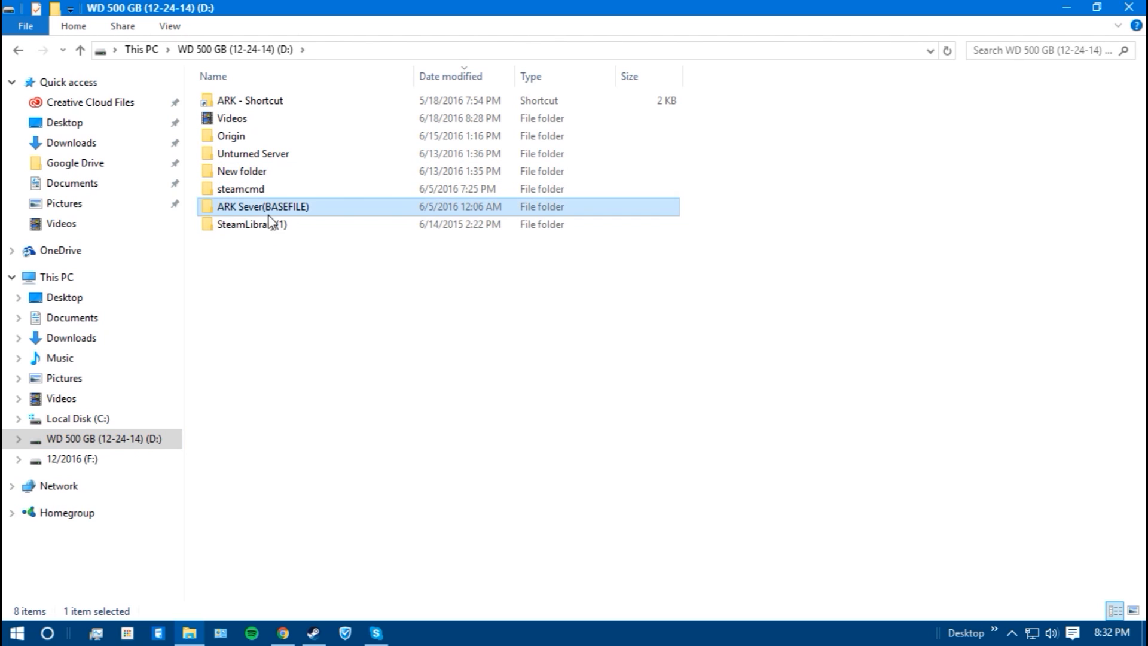
double_click(262, 205)
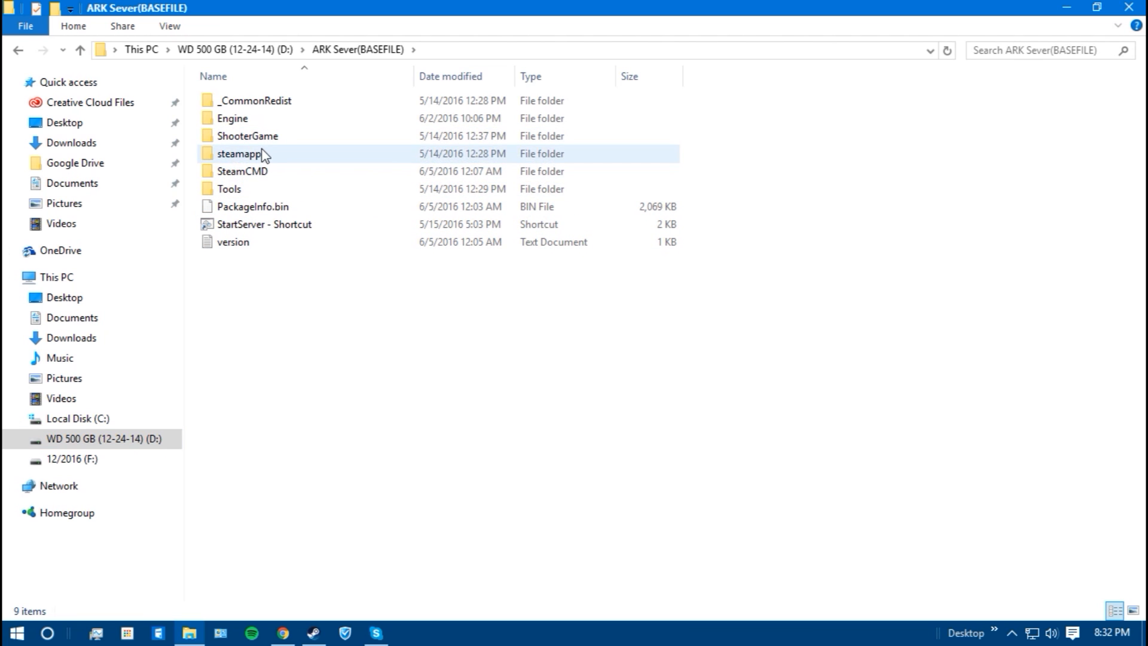
double_click(247, 136)
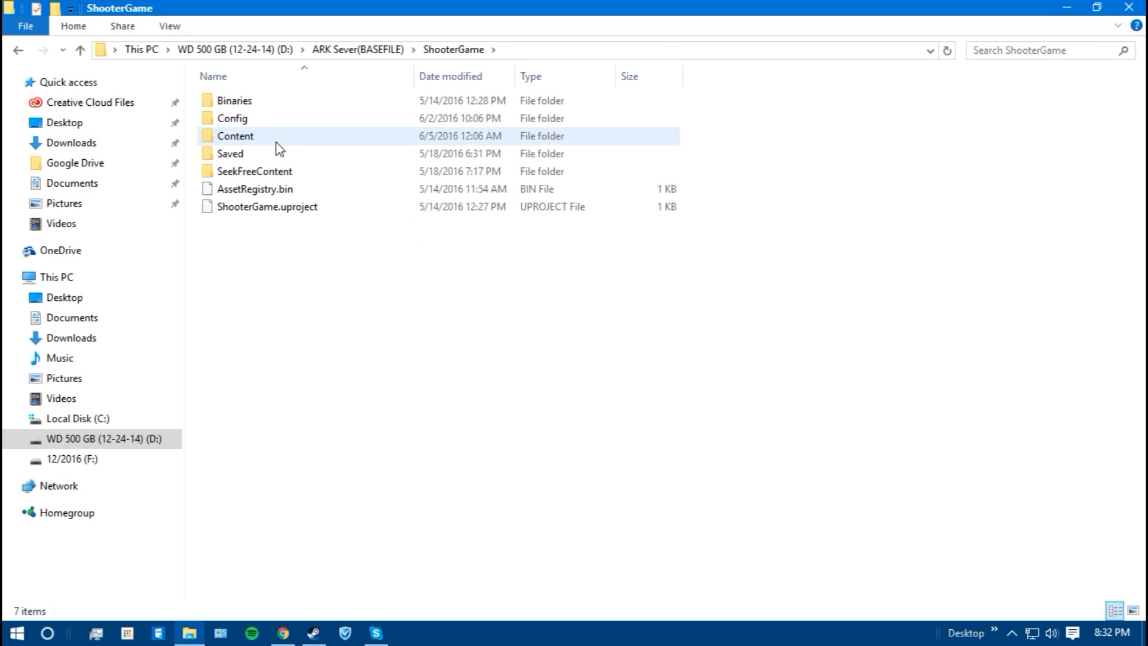
double_click(234, 136)
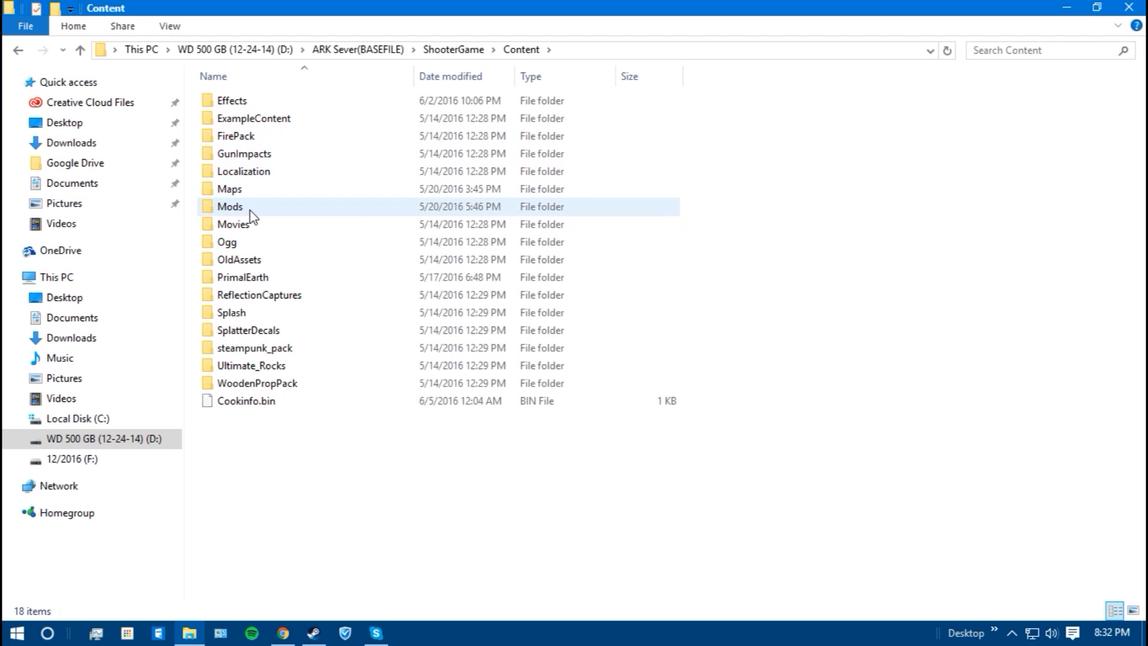
double_click(230, 206)
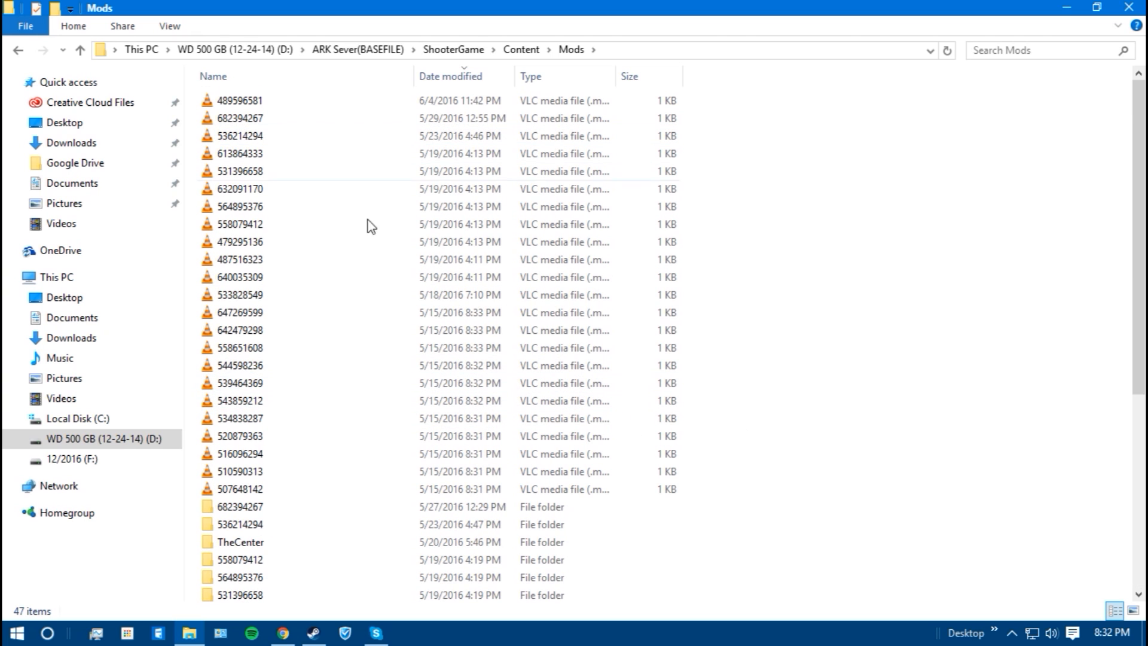
left_click(238, 453)
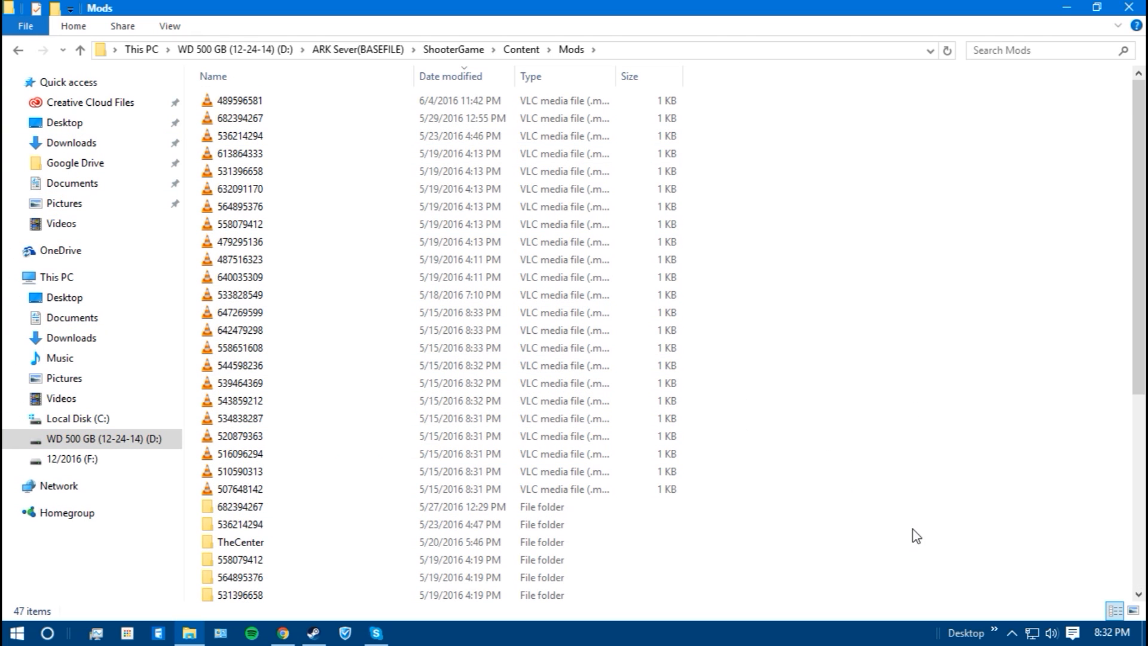
mouse_move(671, 358)
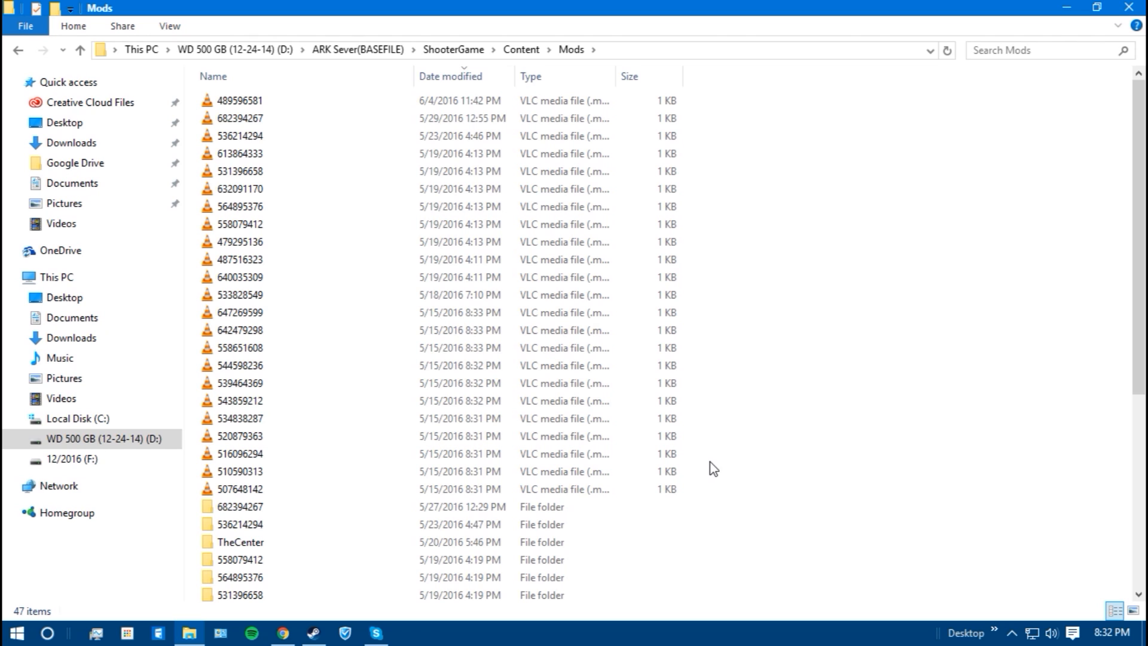
mouse_move(581, 13)
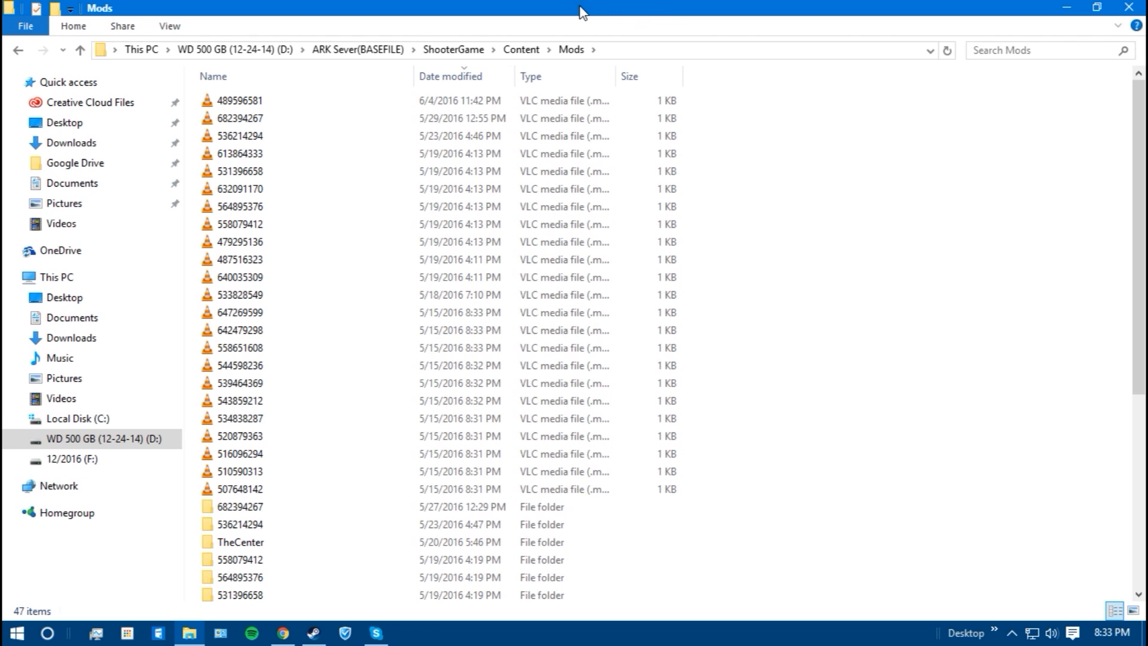
Go from the server base folder through ShooterGame, Saved and Config to WindowsServer.
left_click(359, 49)
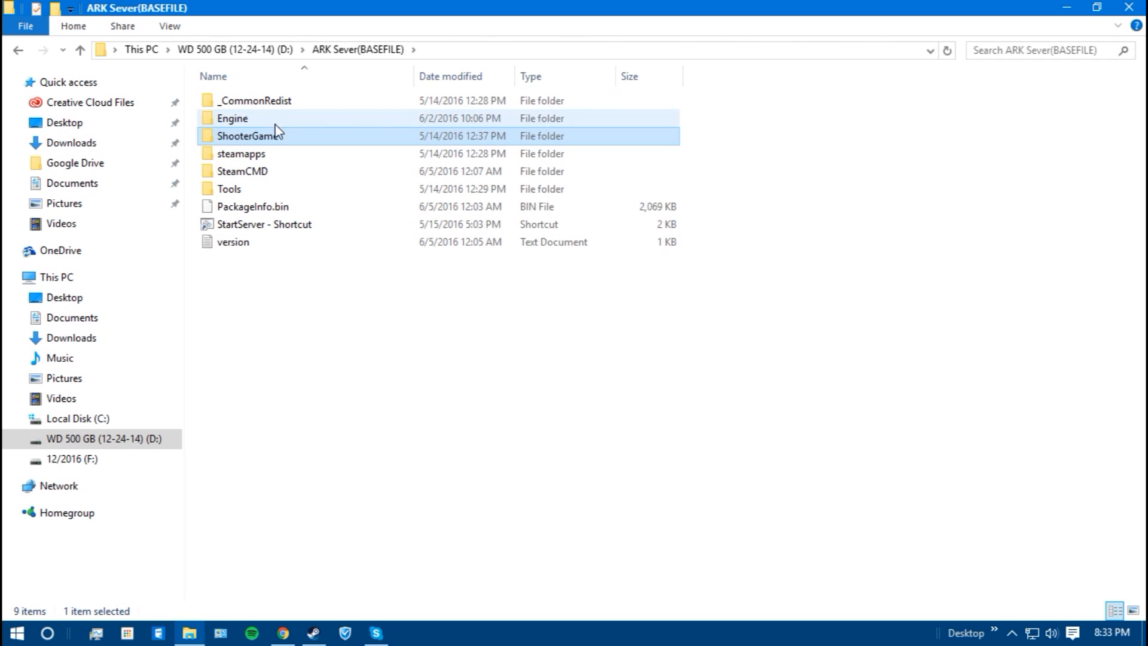
double_click(251, 136)
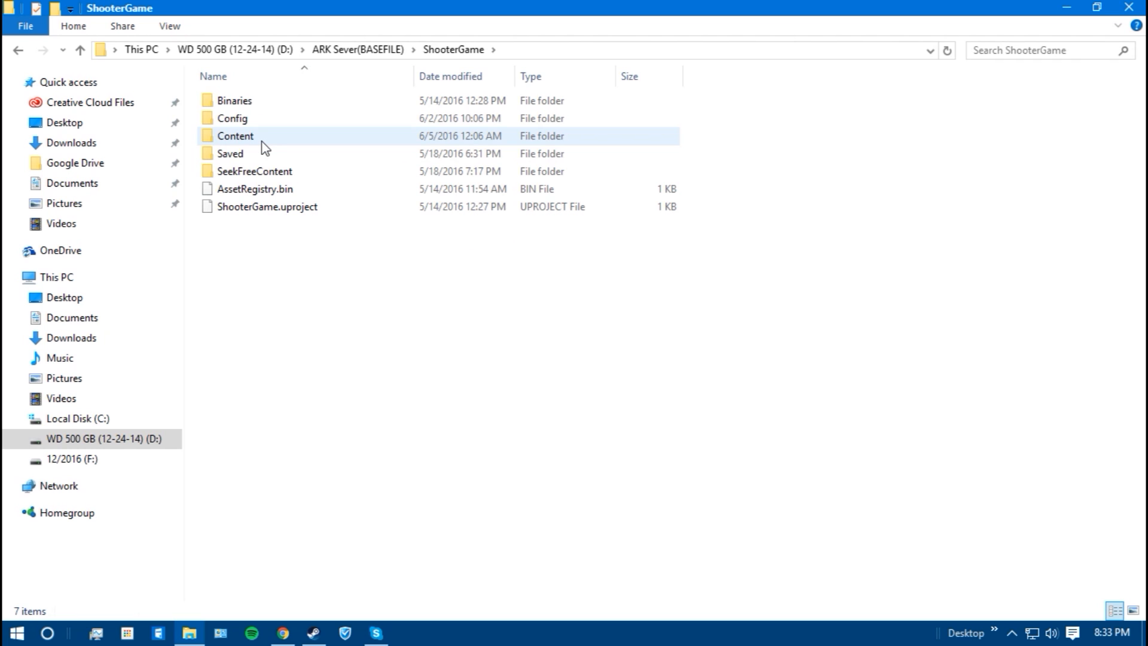
double_click(229, 153)
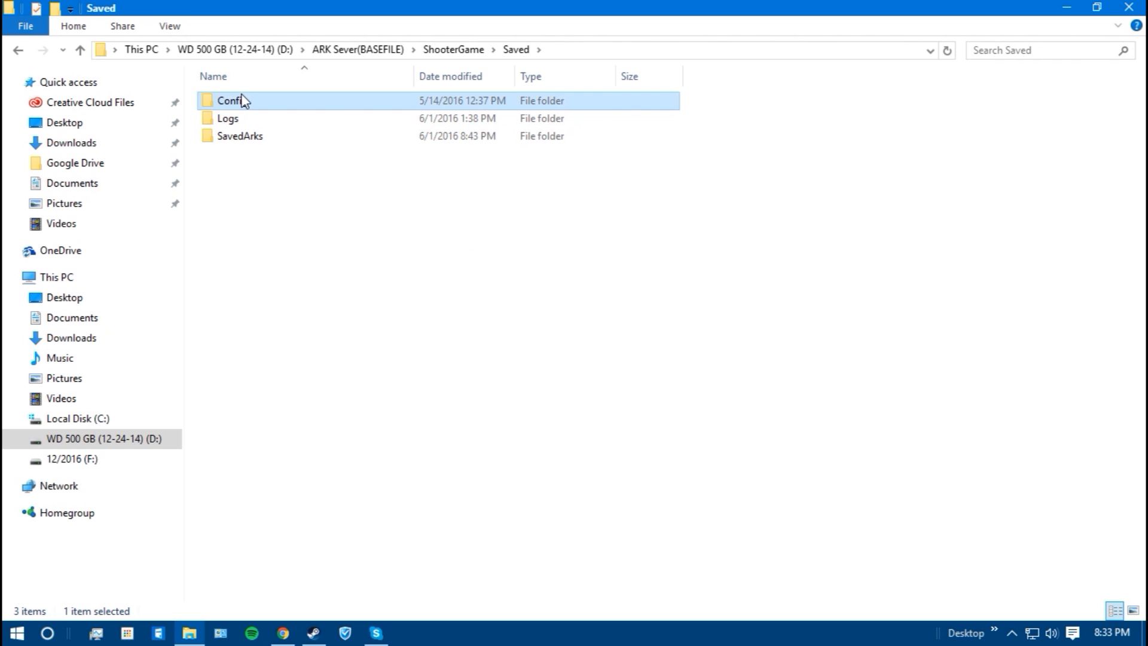
double_click(229, 100)
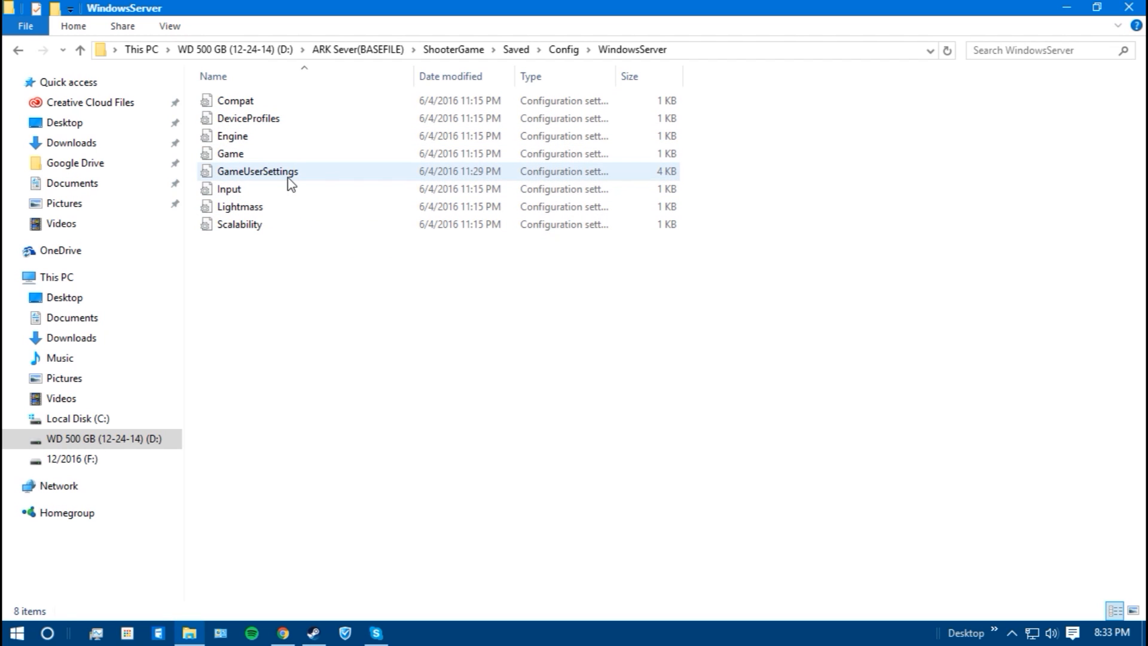
Open GameUserSettings in Notepad, review the ActiveMods mod ID line, save and close.
double_click(257, 171)
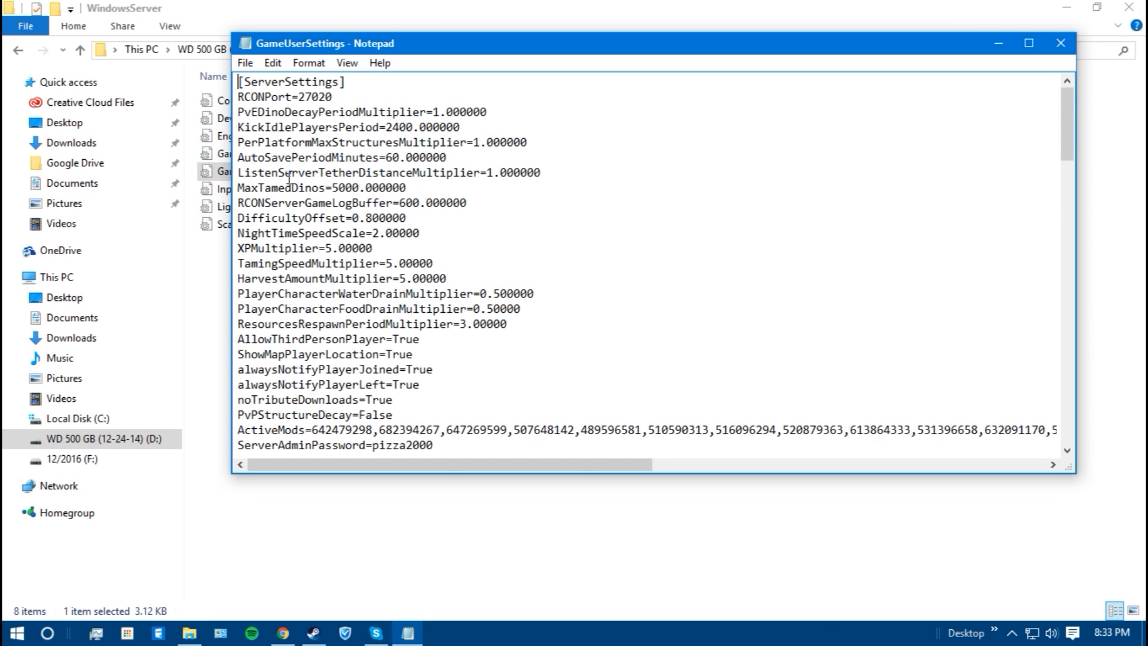
scroll("down", 3)
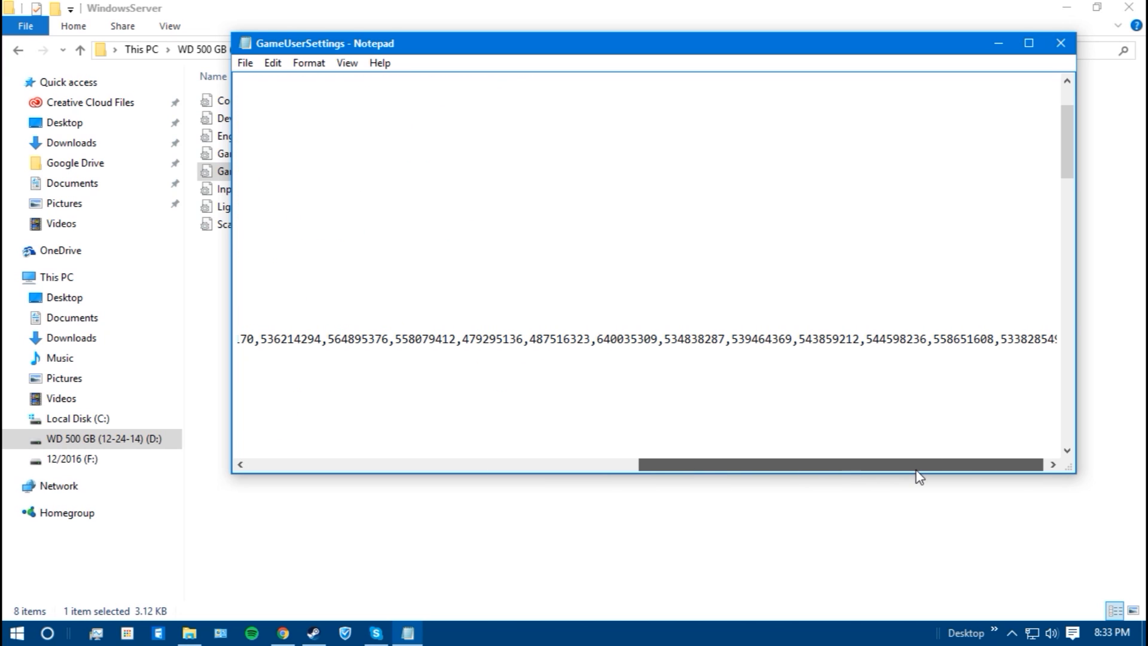
scroll("left", 3)
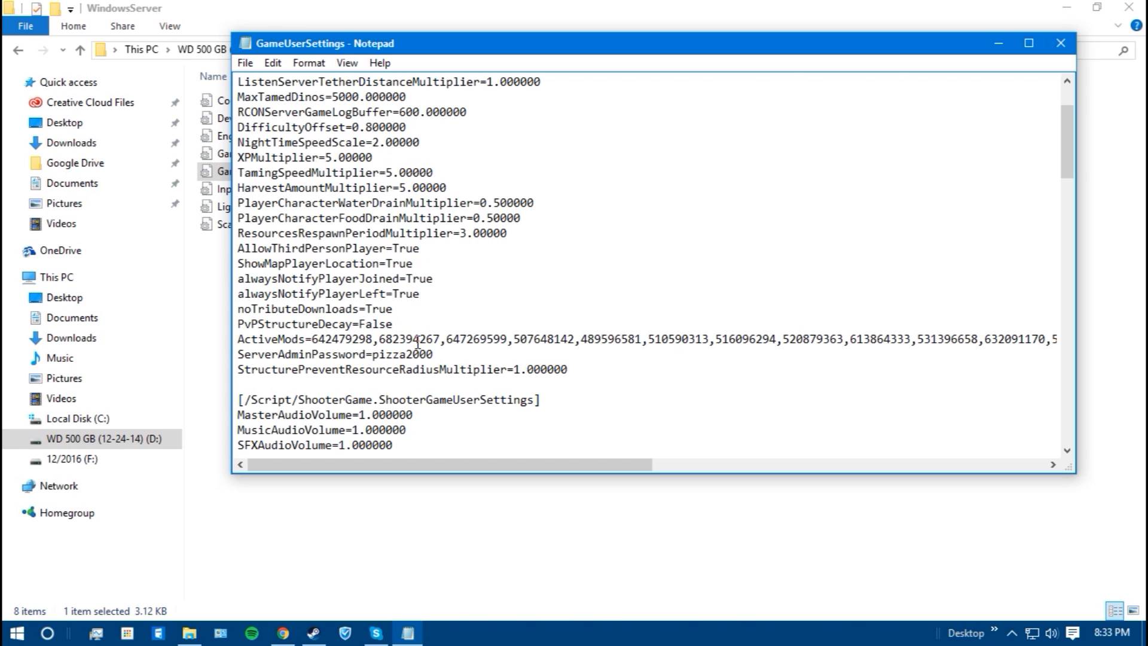
mouse_move(809, 430)
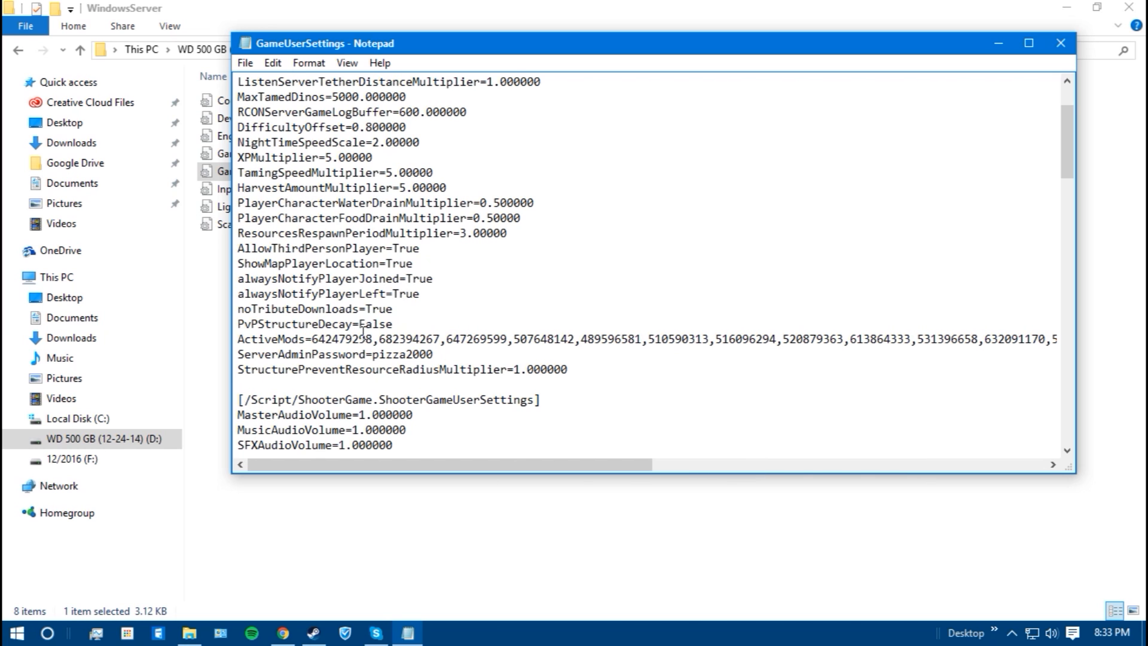
mouse_move(459, 431)
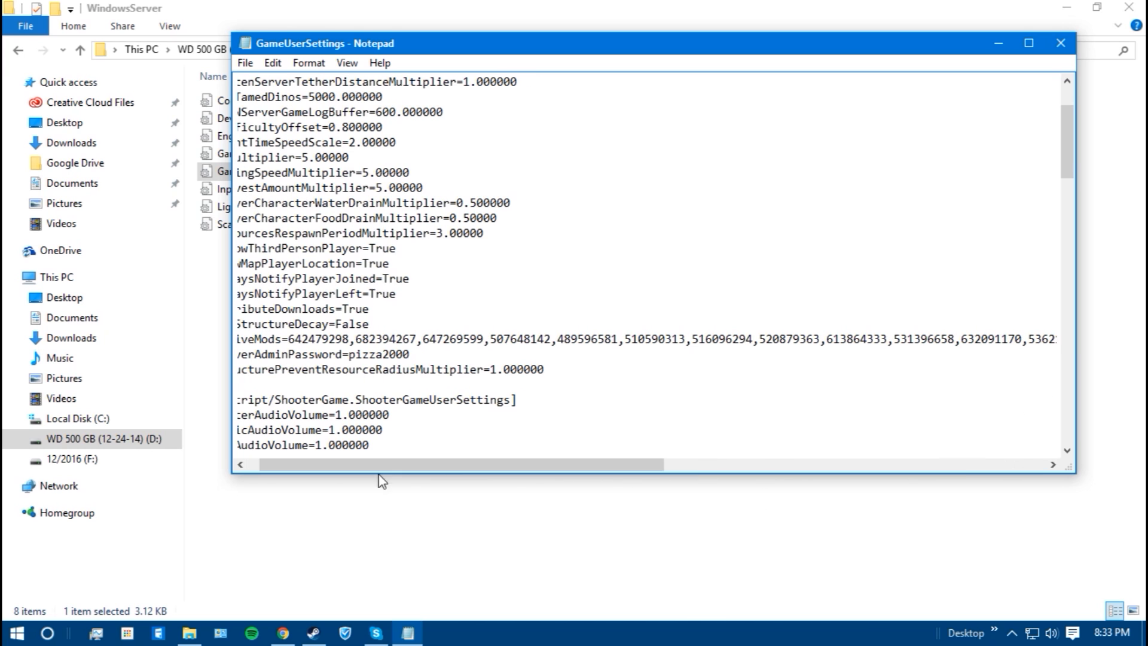
left_click(245, 62)
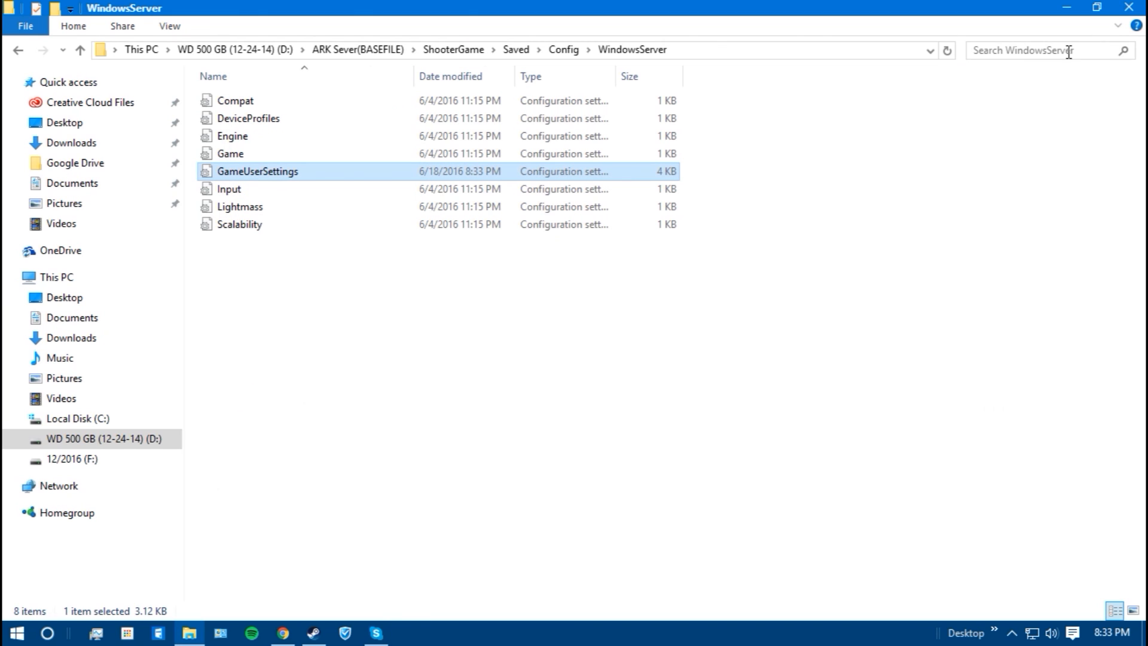
mouse_move(421, 486)
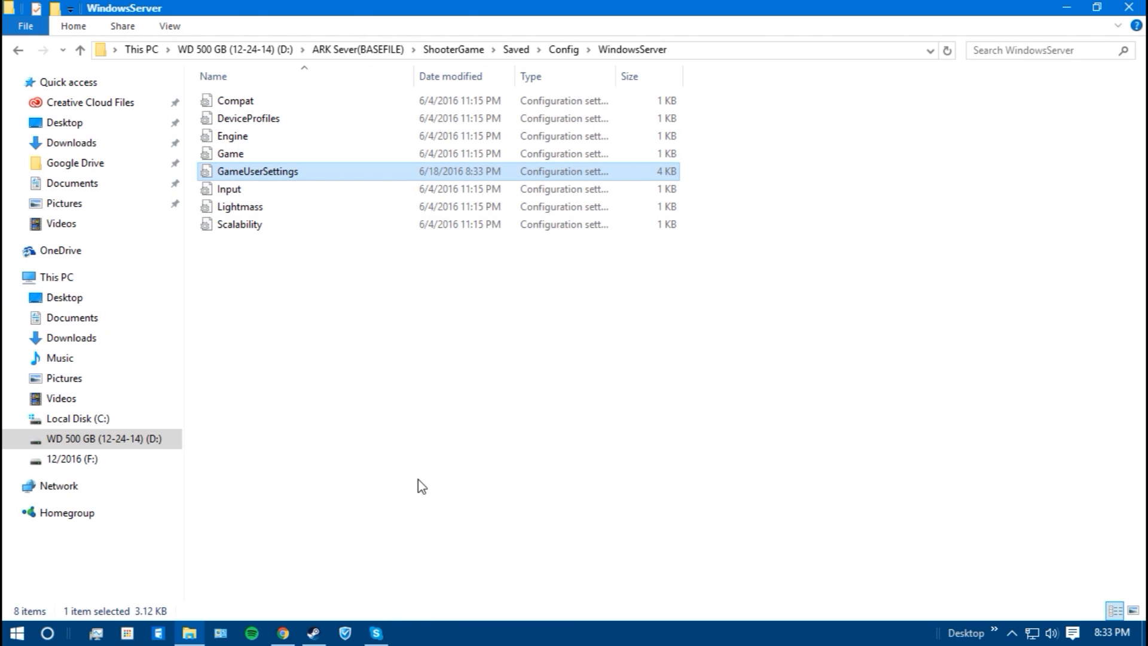